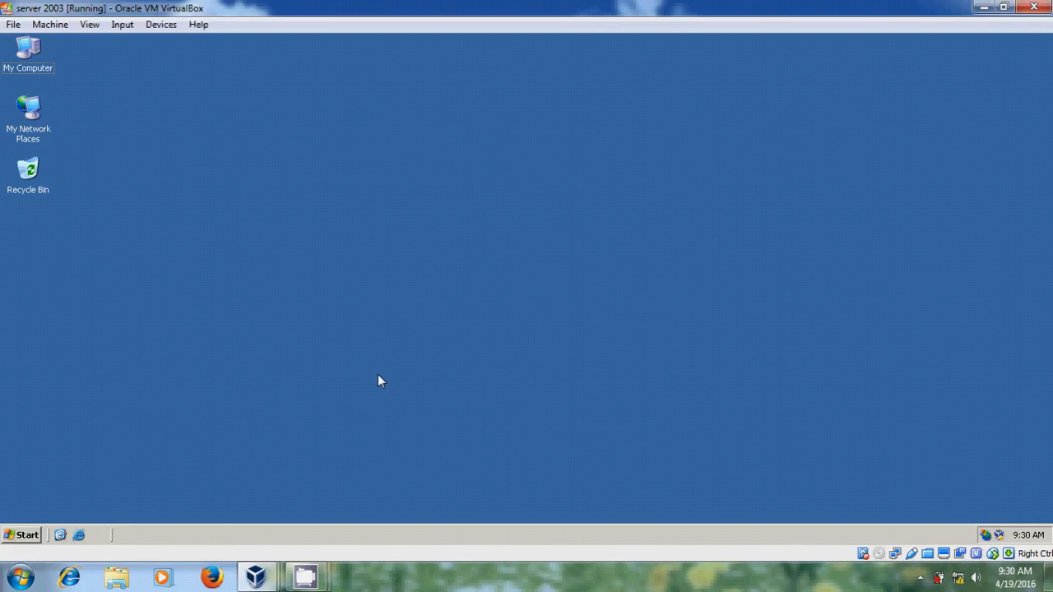
Launch the Windows Components Wizard from Start > Add or Remove Programs > Add/Remove Windows Components.
click(24, 534)
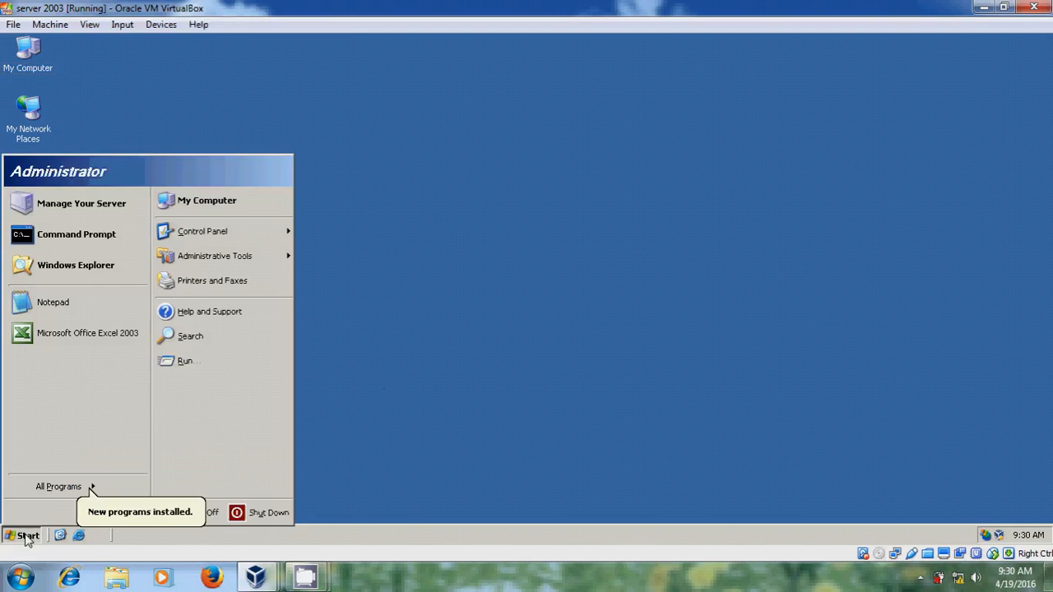
click(202, 230)
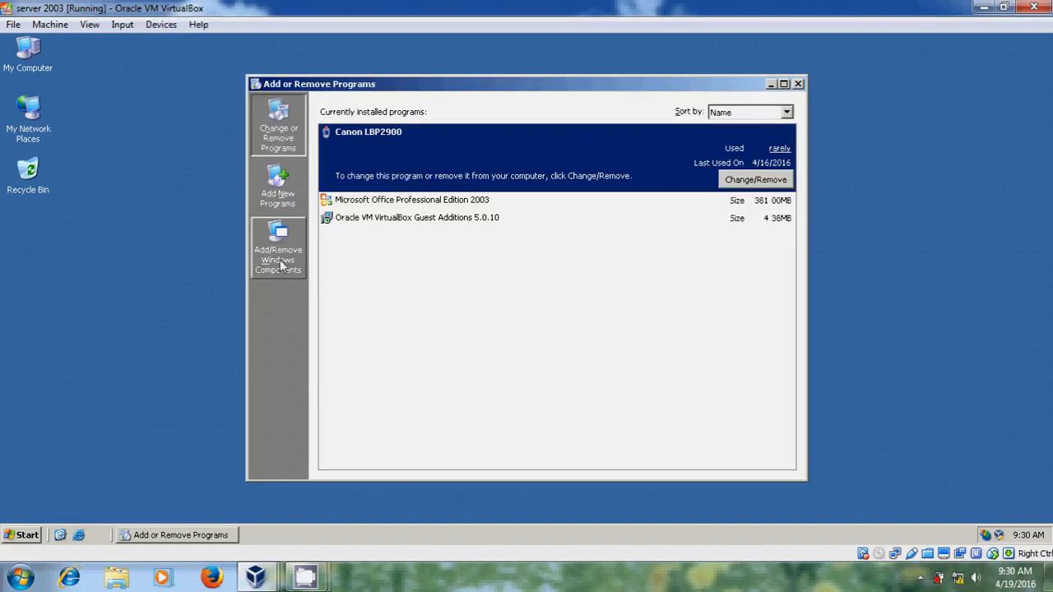
click(277, 260)
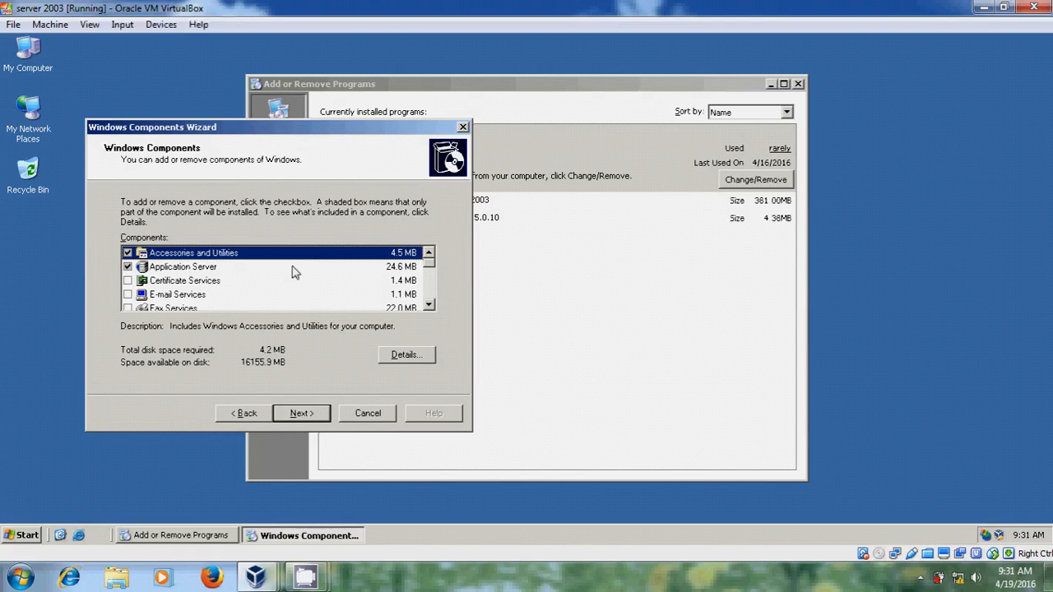
mouse_move(182, 273)
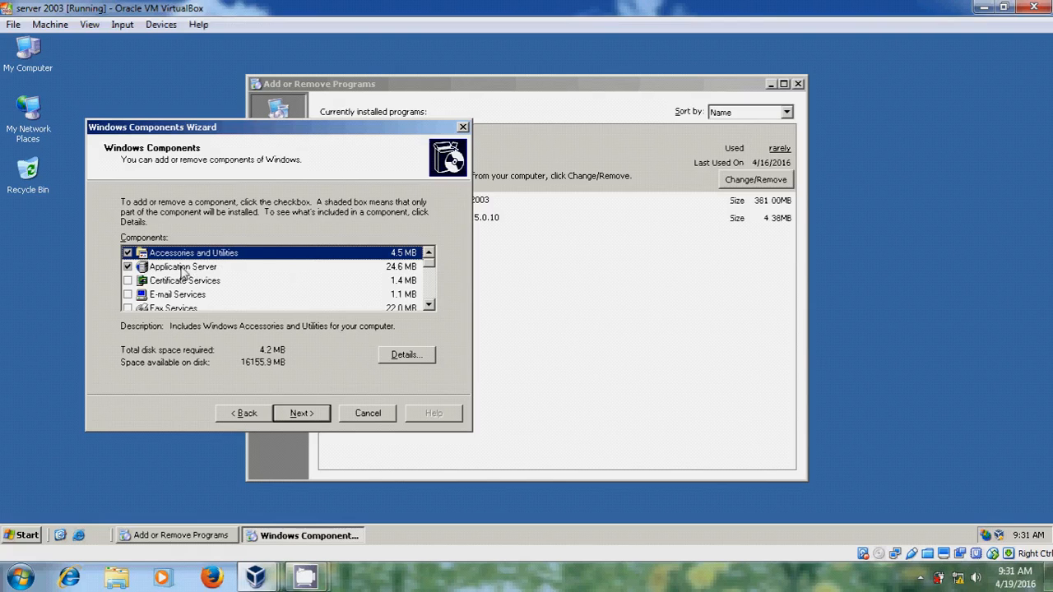
Drill into Application Server > IIS > World Wide Web Service details to list its subcomponents.
click(181, 267)
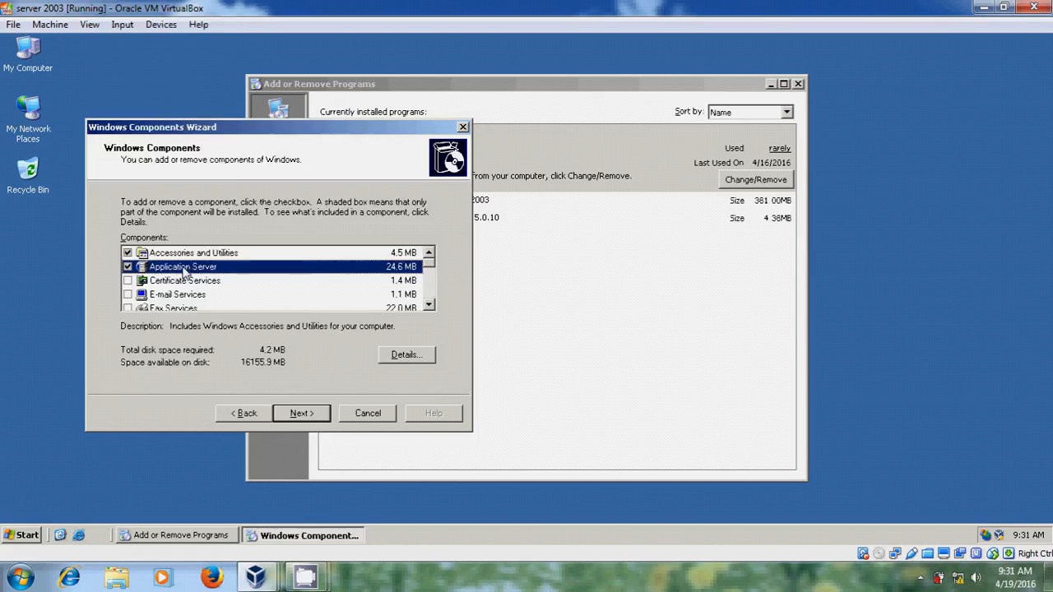
click(405, 356)
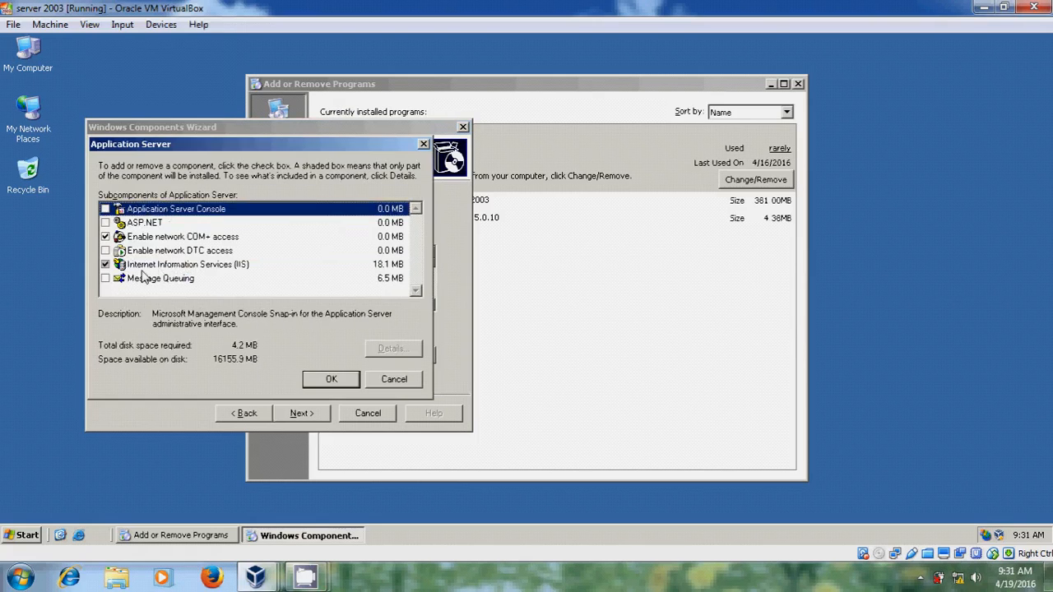
mouse_move(217, 273)
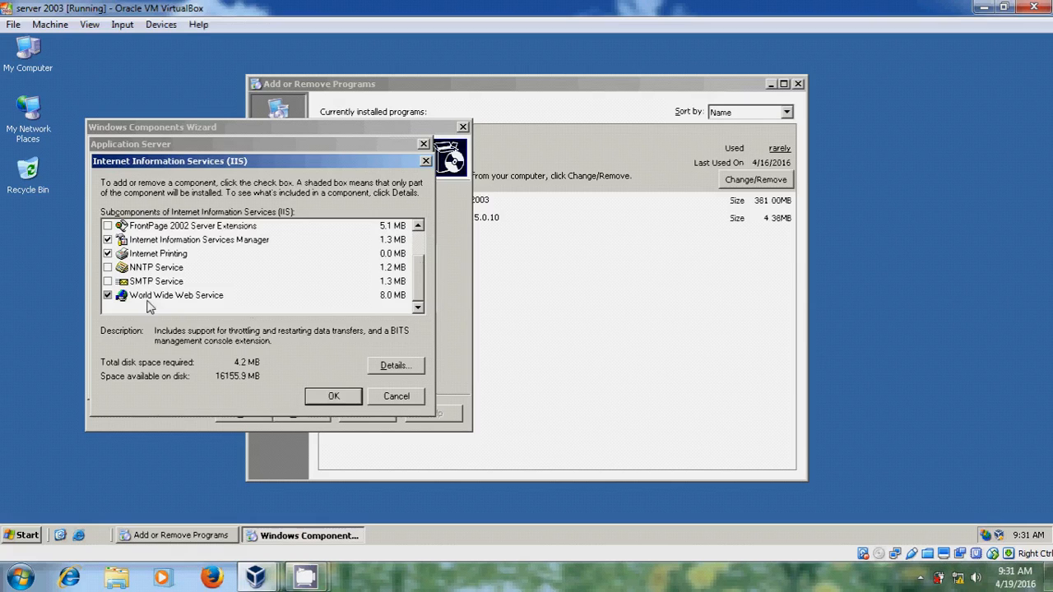
mouse_move(211, 303)
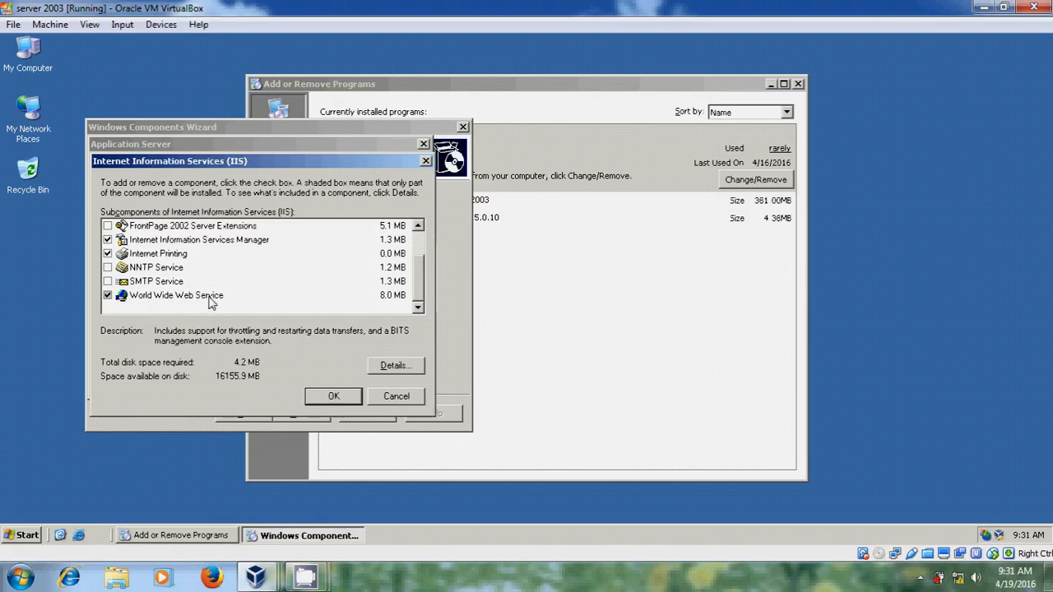
click(395, 365)
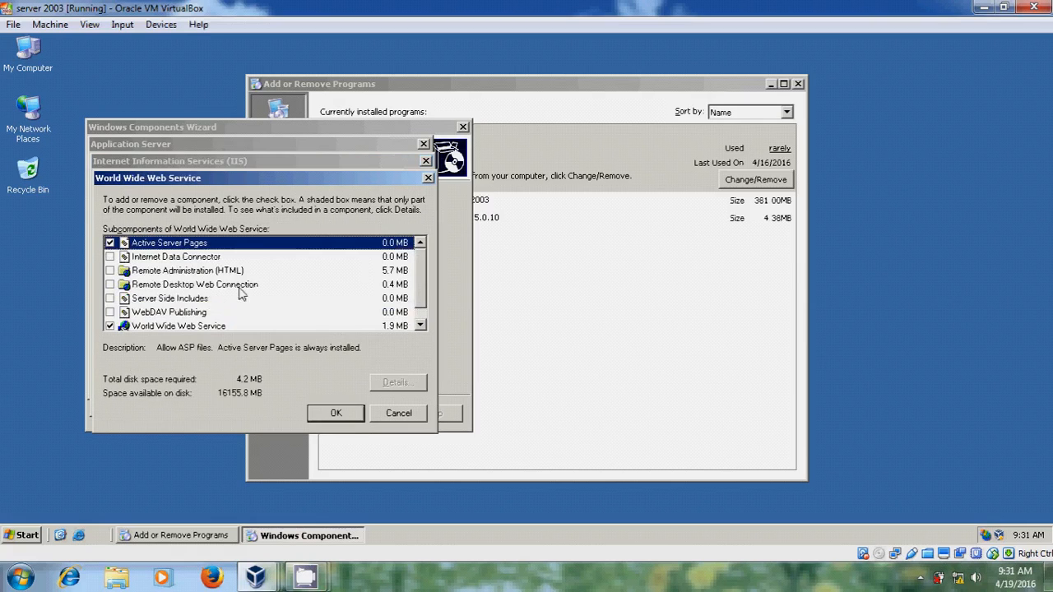
mouse_move(113, 294)
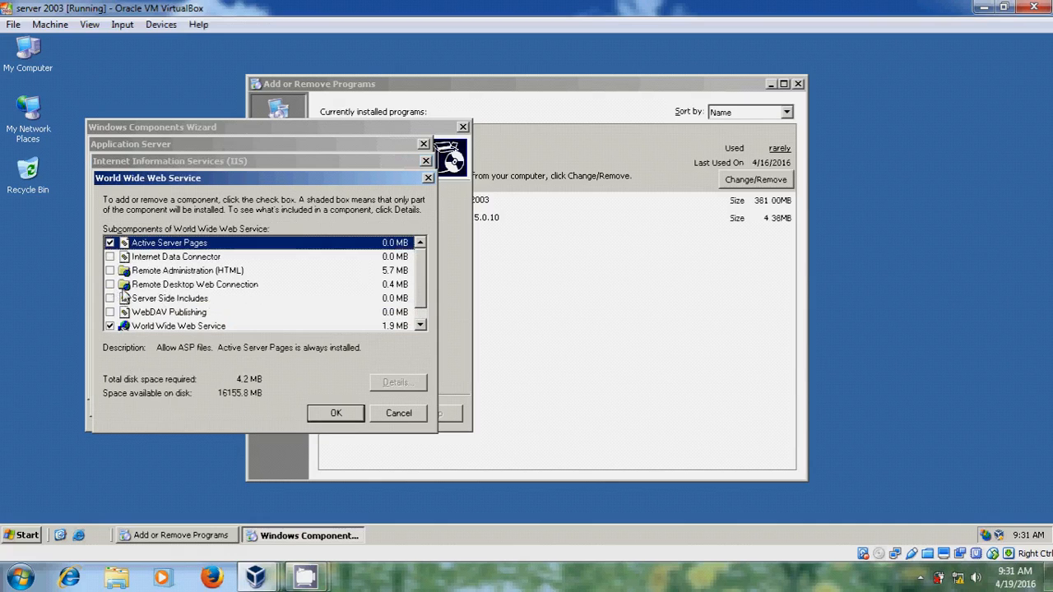
Bring up My Computer and the VirtualBox Devices menu to check the optical drive.
click(110, 282)
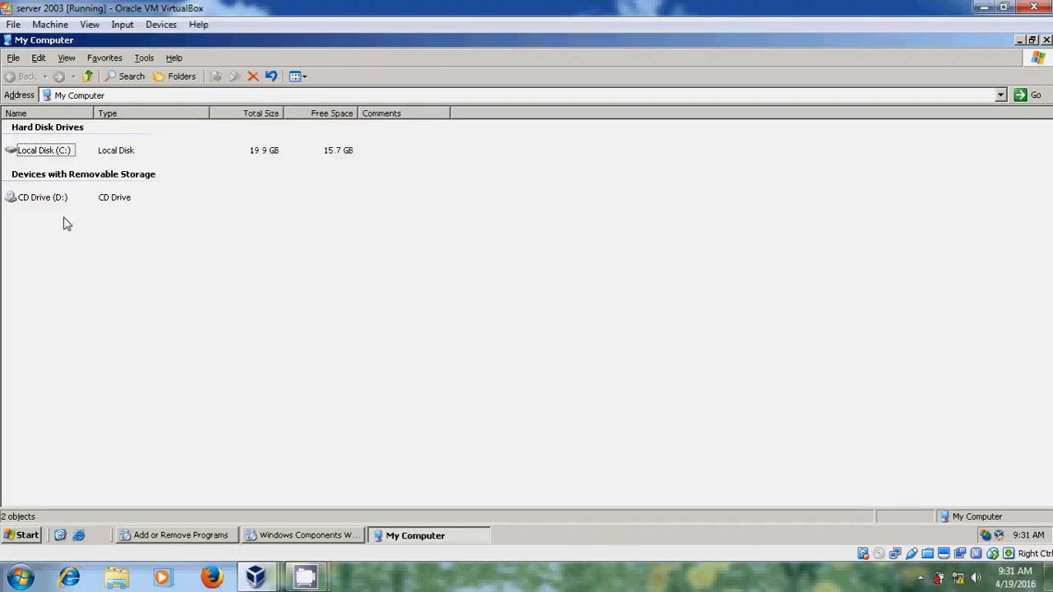
mouse_move(132, 85)
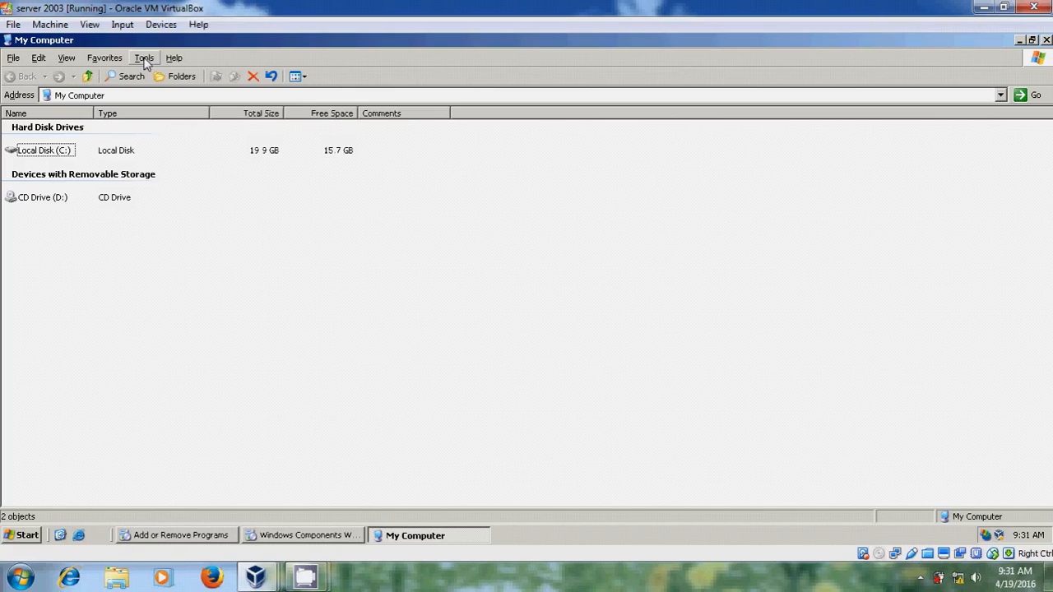
mouse_move(161, 24)
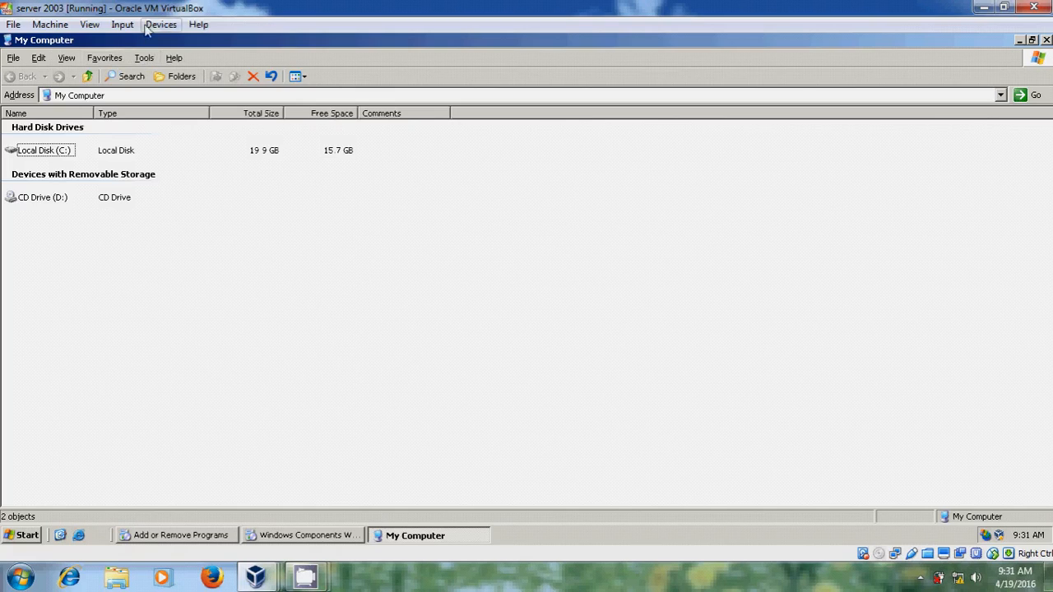
click(162, 25)
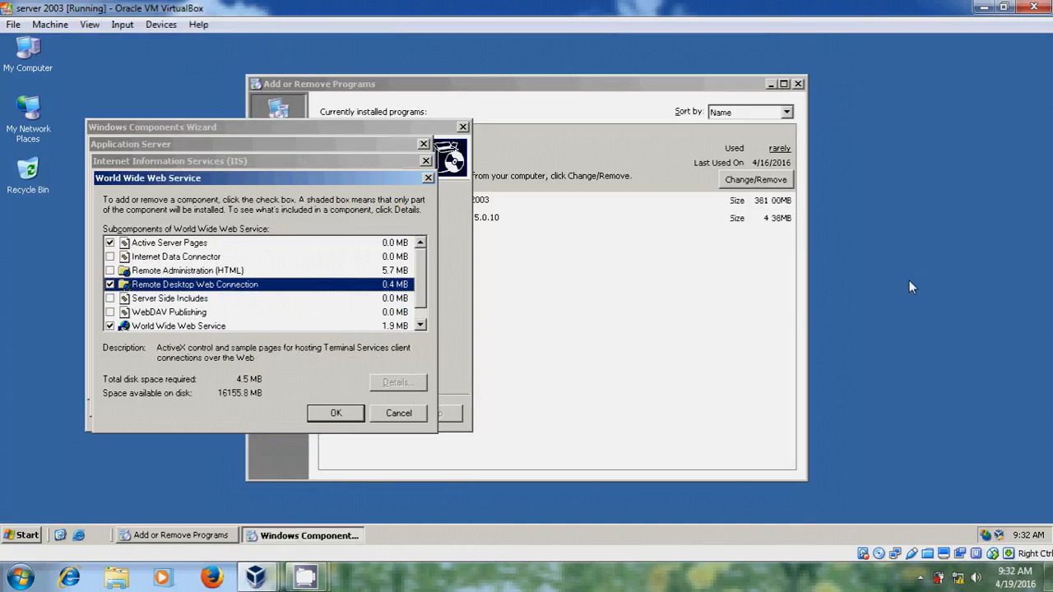
mouse_move(199, 299)
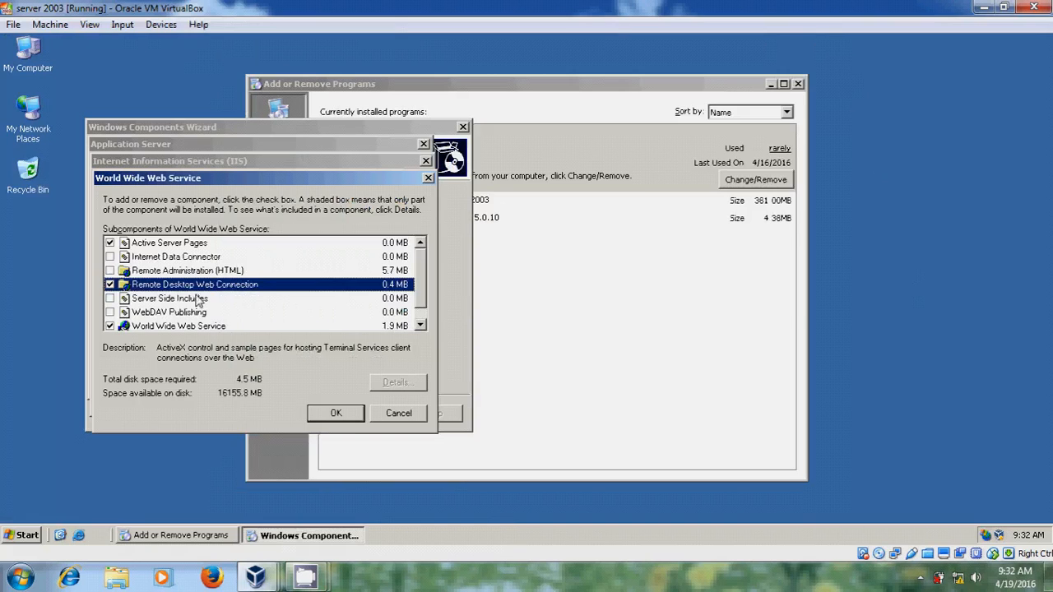
mouse_move(276, 315)
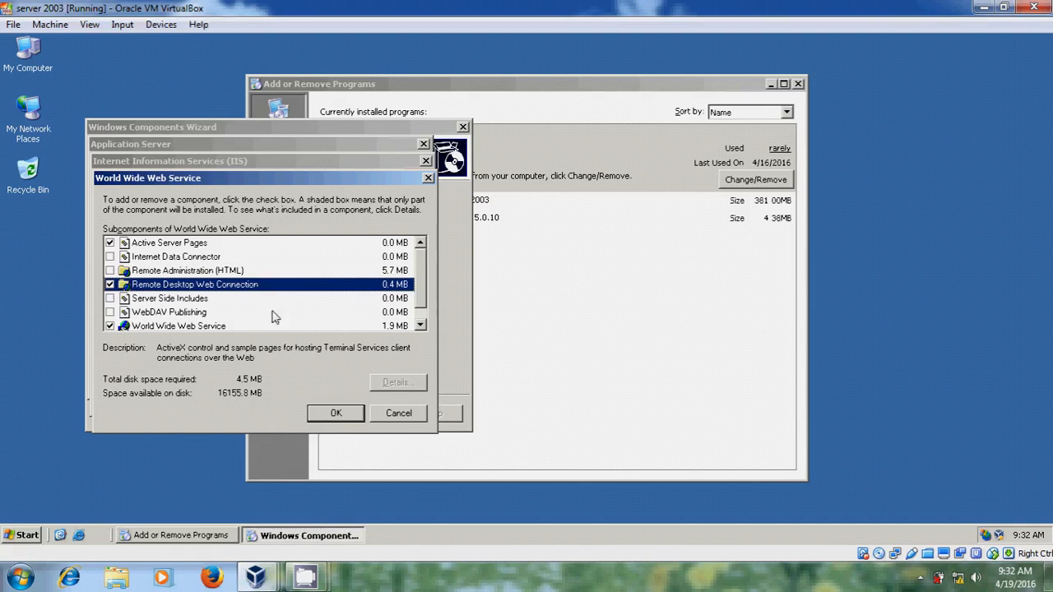
Confirm Remote Desktop Web Connection through the WWW, IIS and Application Server dialogs, install it and finish.
click(335, 413)
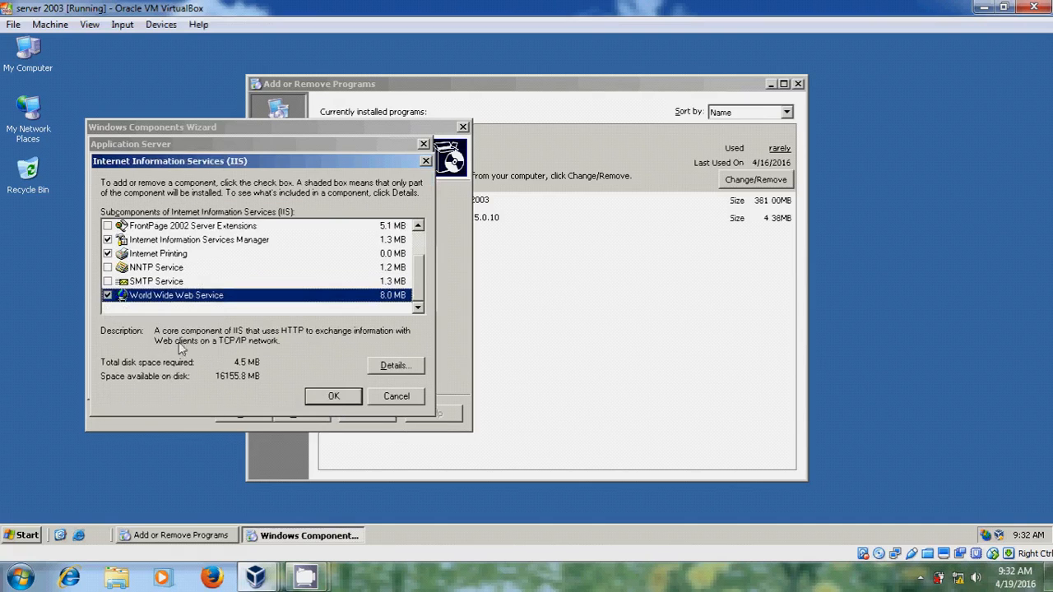
click(332, 395)
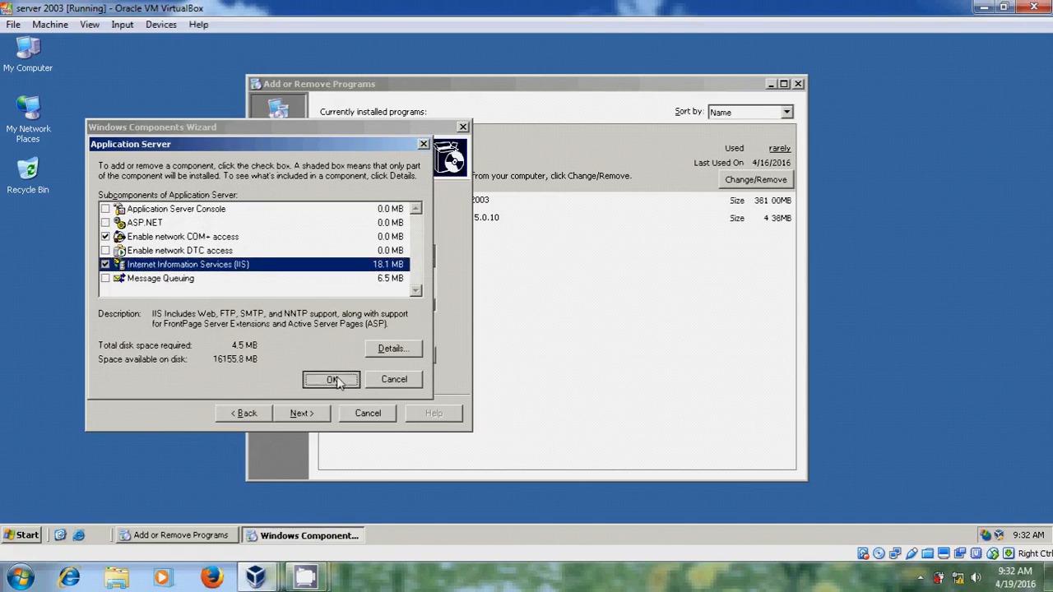
click(333, 378)
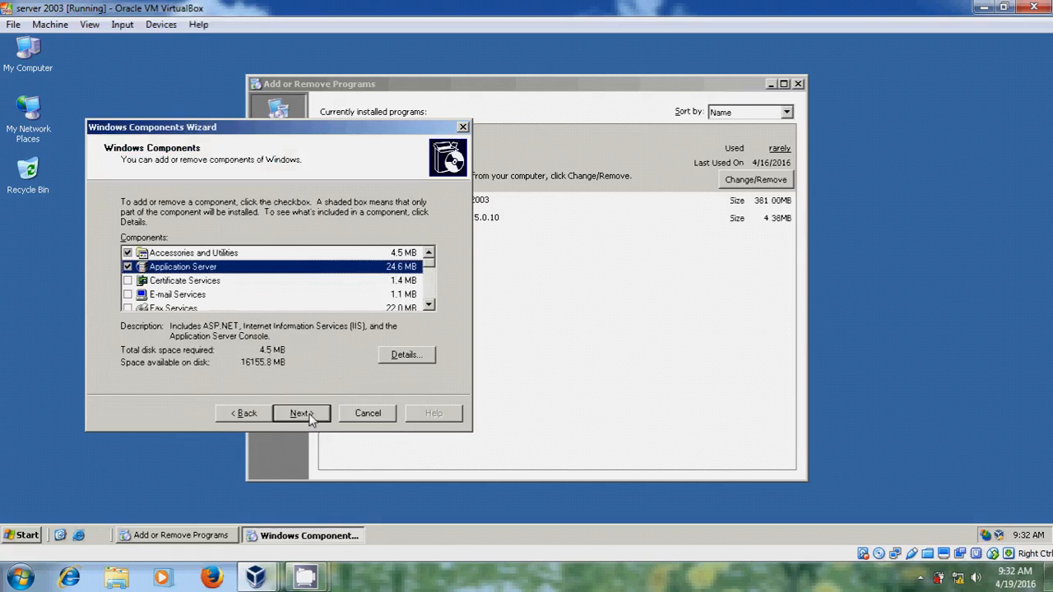
click(301, 413)
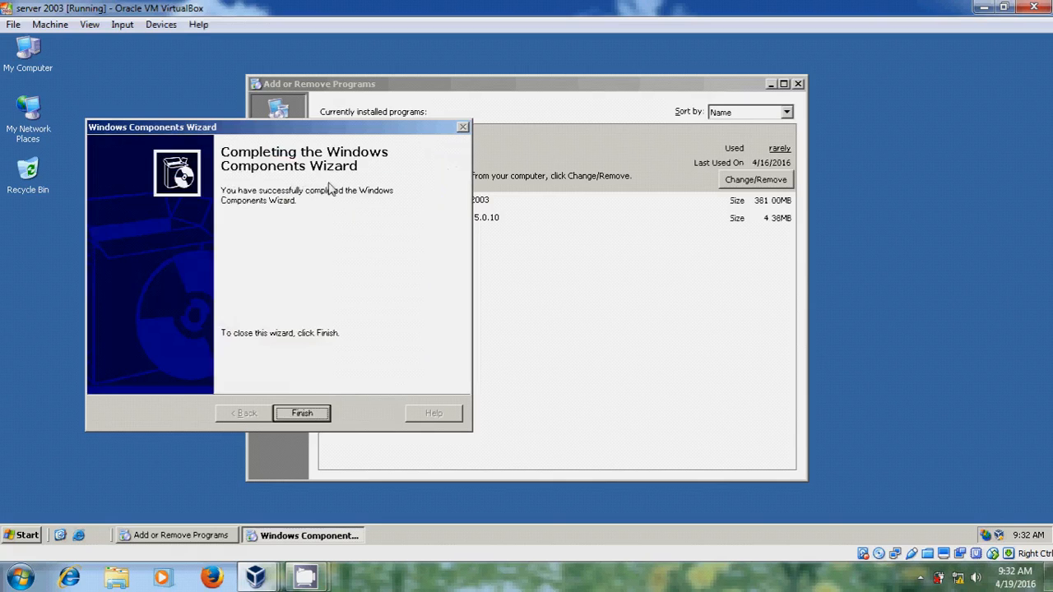
click(301, 413)
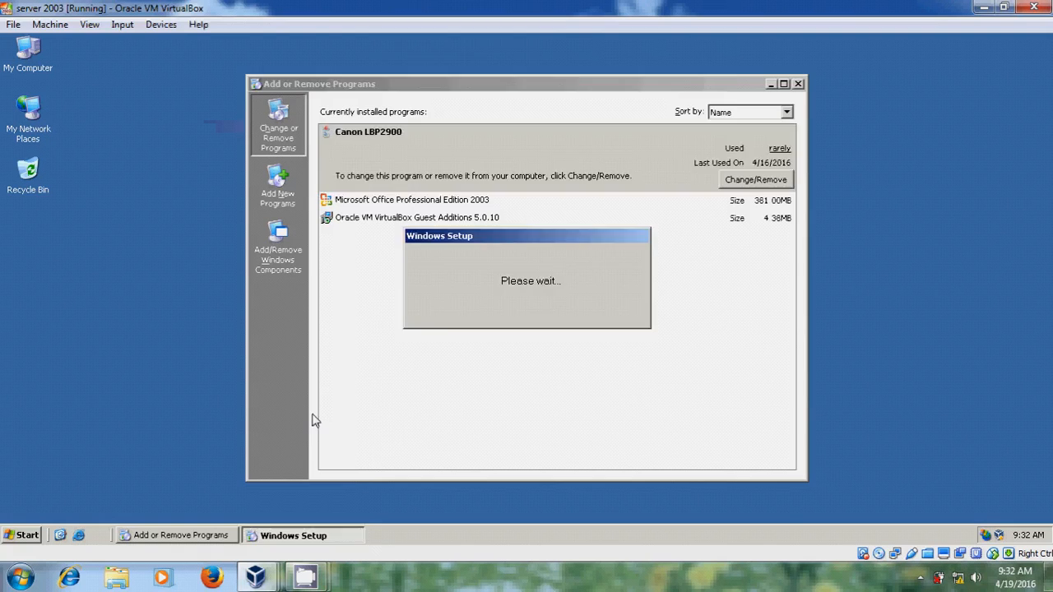
Browse to C:\WINDOWS\Web\TSWeb, review default.htm and the other files, then close Explorer.
click(796, 82)
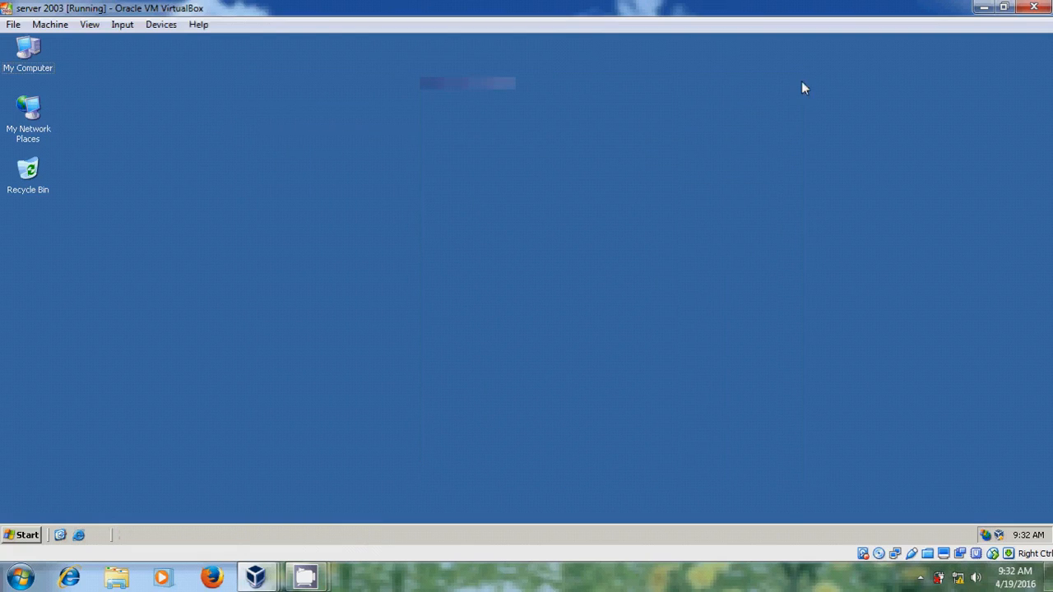
mouse_move(671, 191)
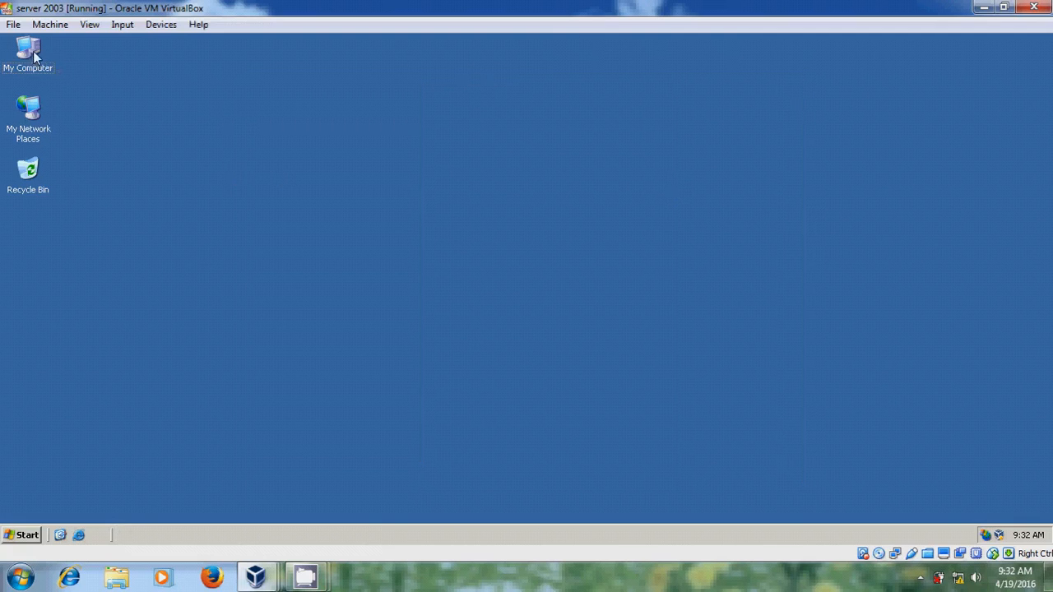
double_click(28, 53)
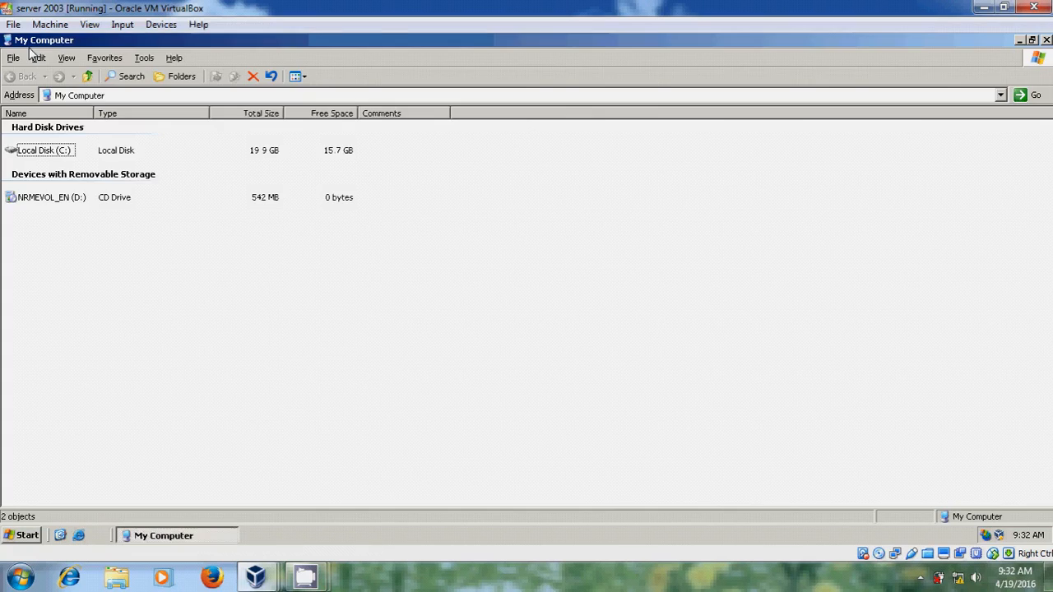
mouse_move(46, 155)
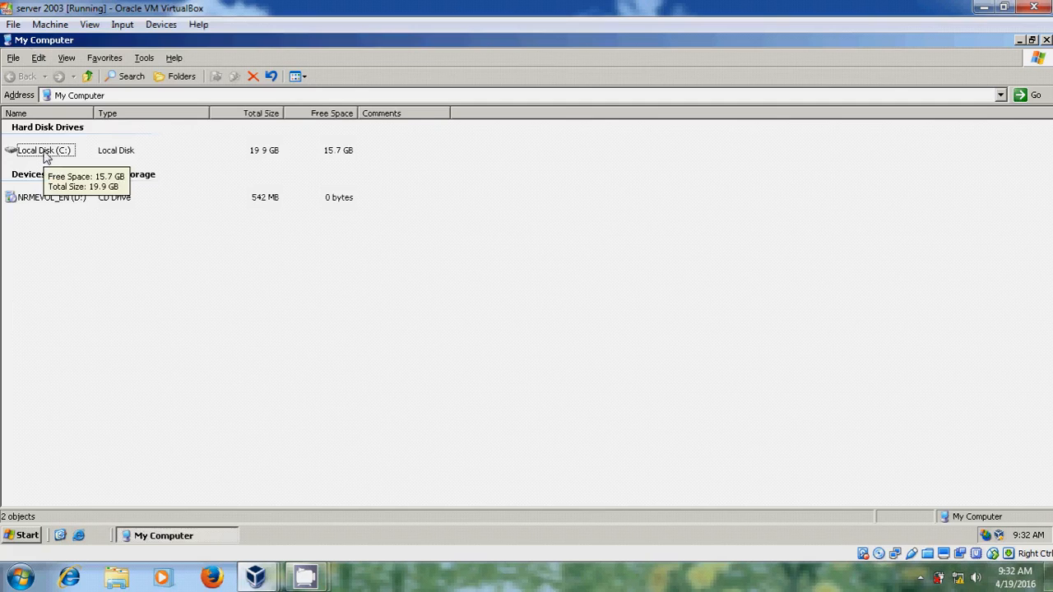
double_click(39, 149)
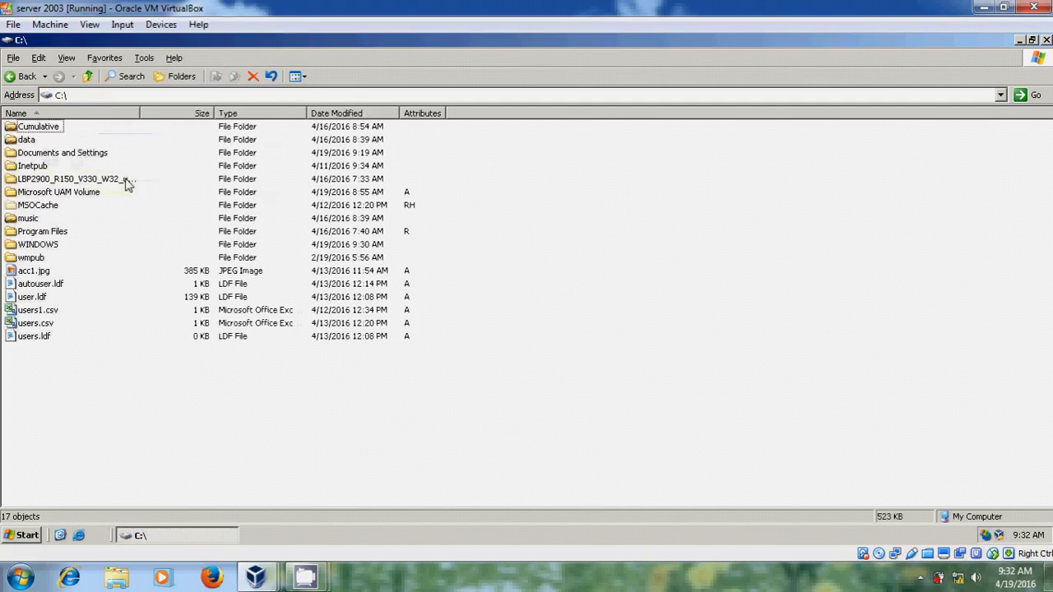
click(38, 244)
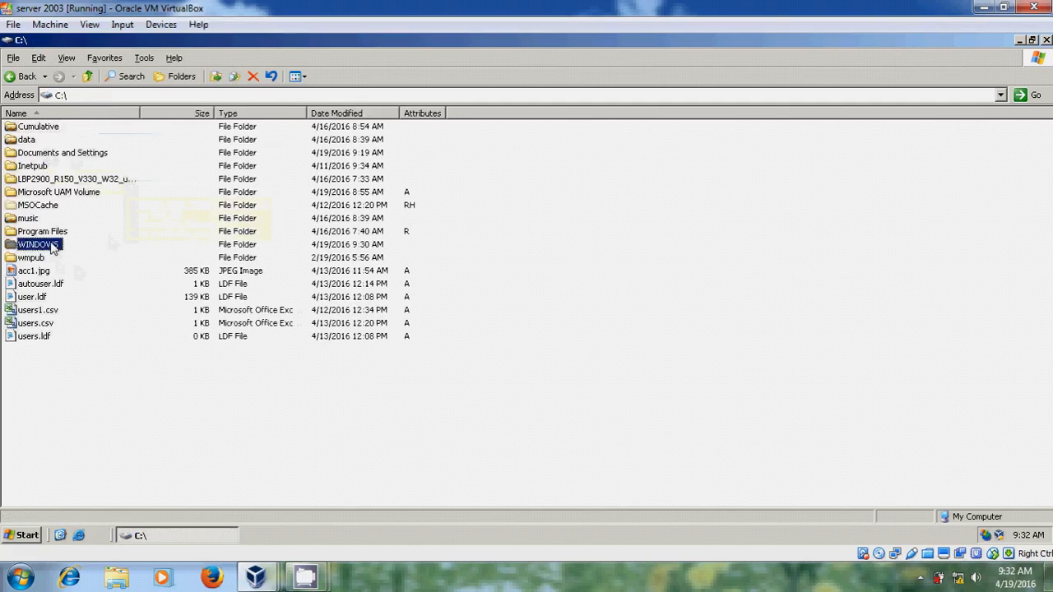
double_click(36, 244)
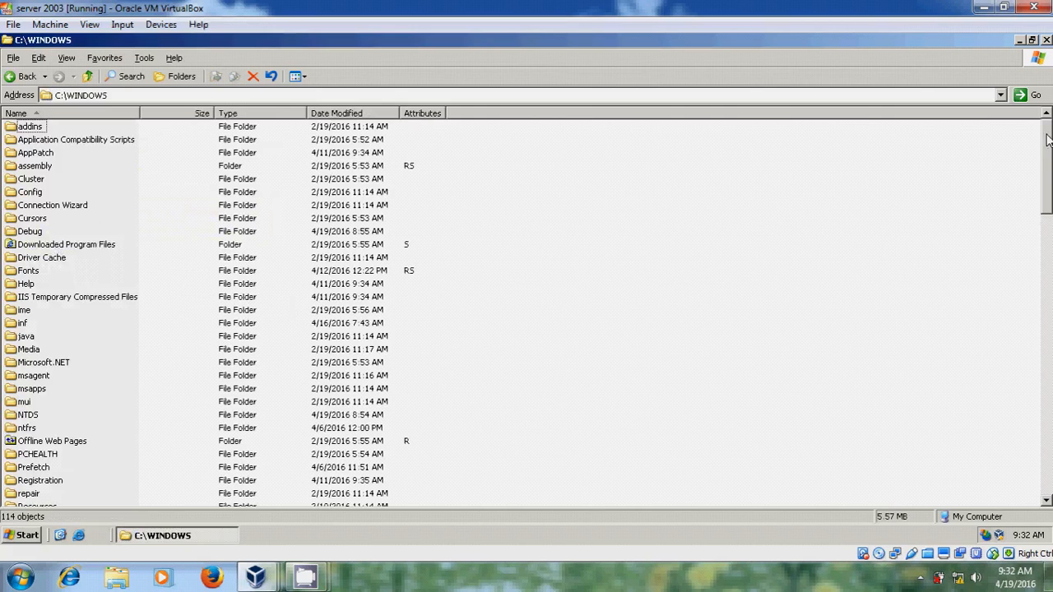
scroll(down, 3)
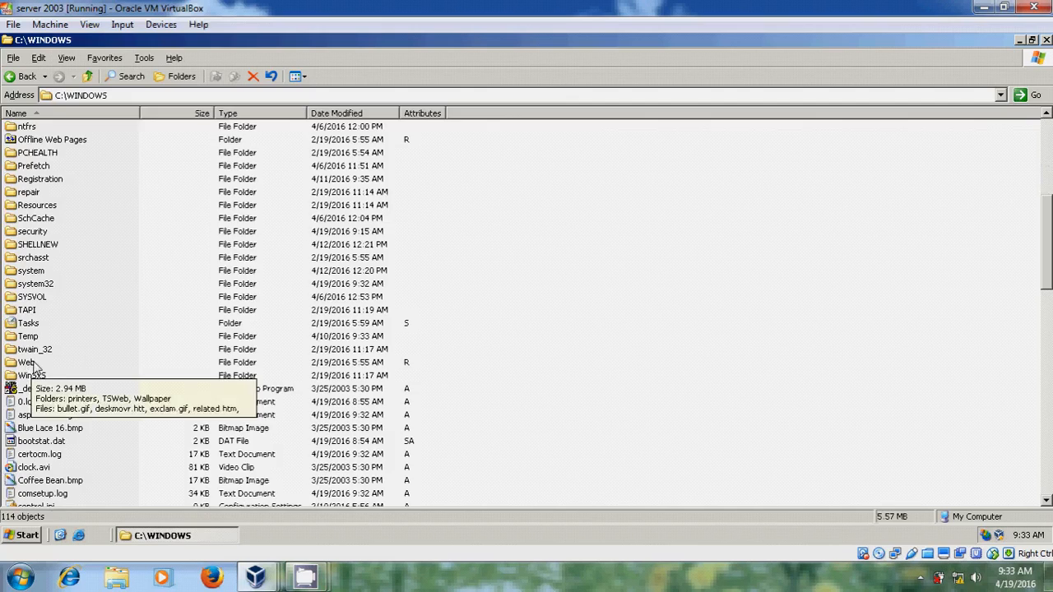
double_click(26, 361)
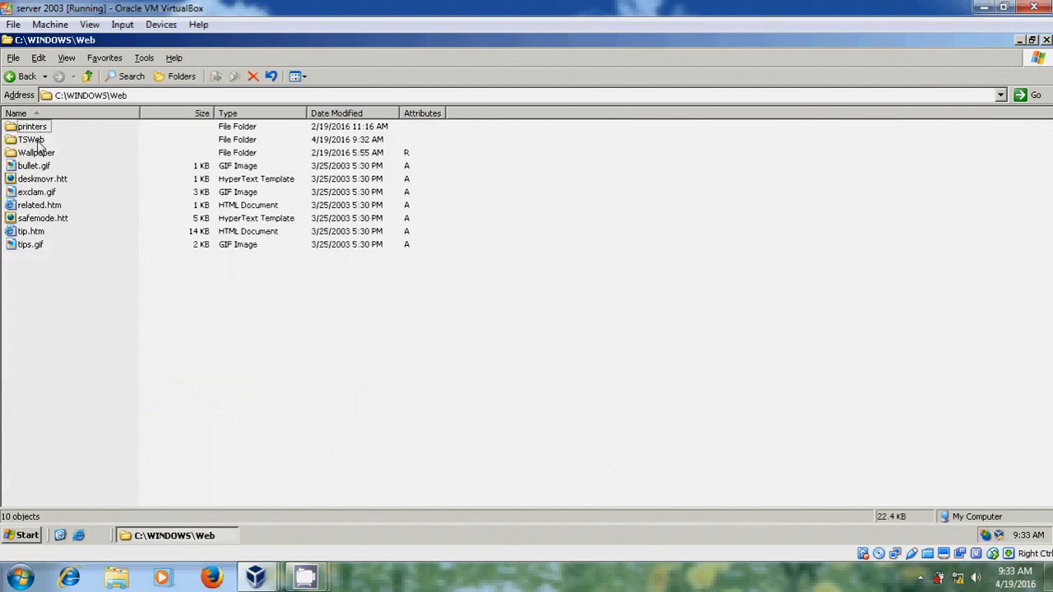
double_click(31, 138)
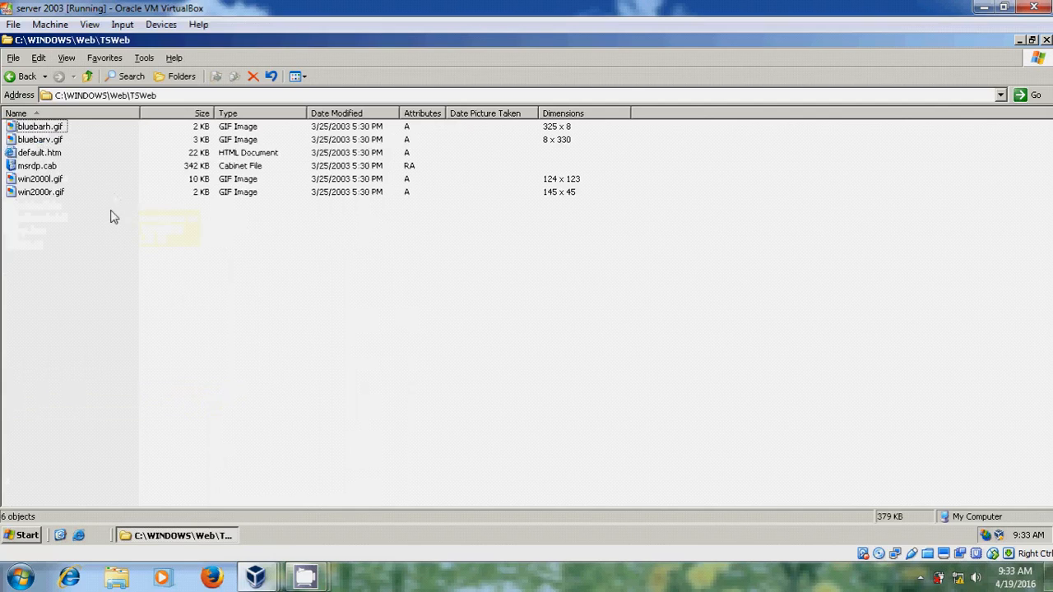
mouse_move(39, 151)
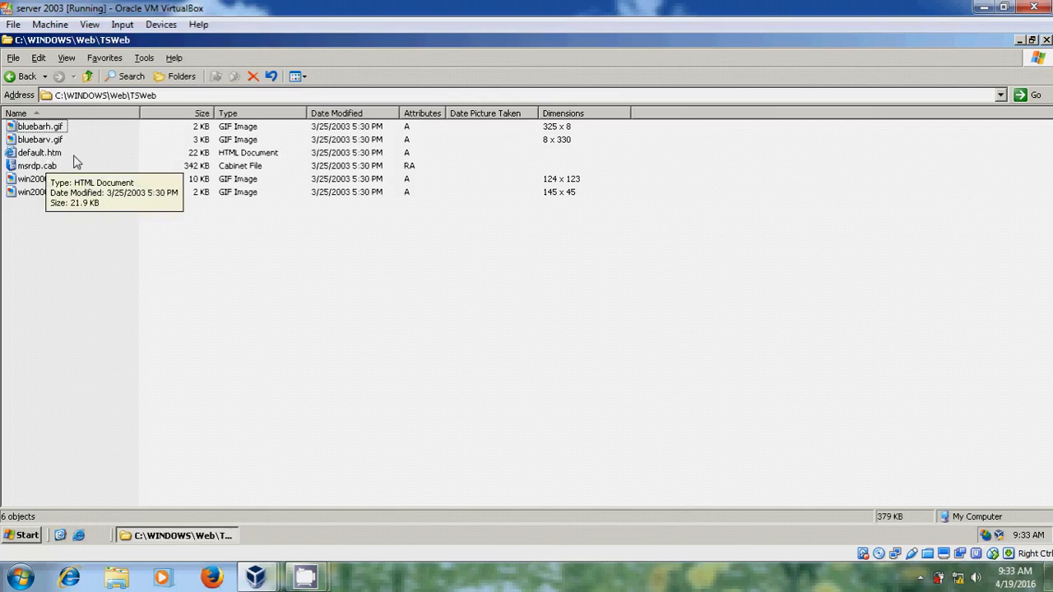
click(1019, 39)
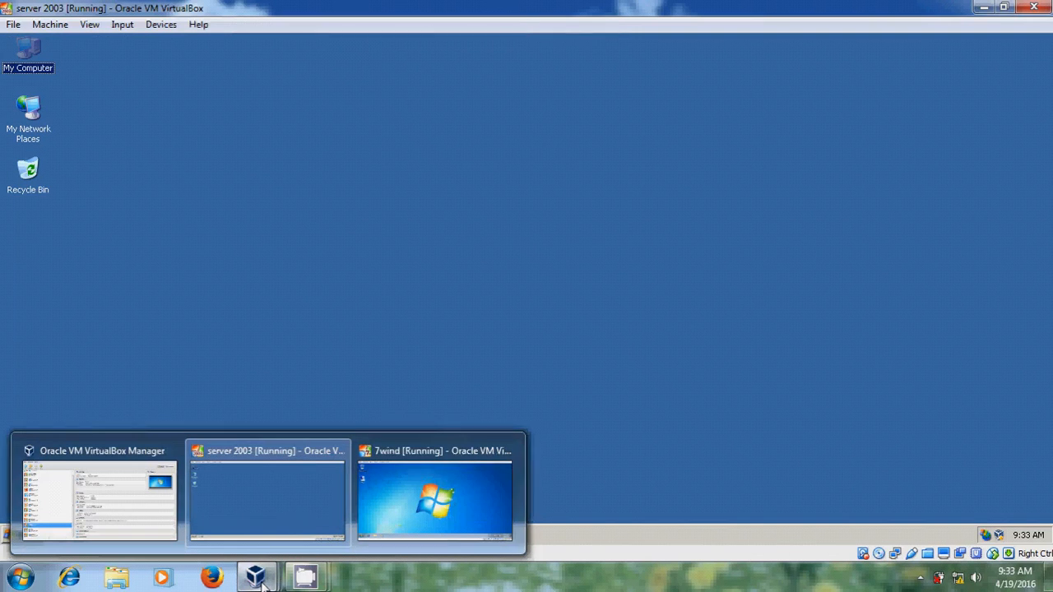
click(434, 493)
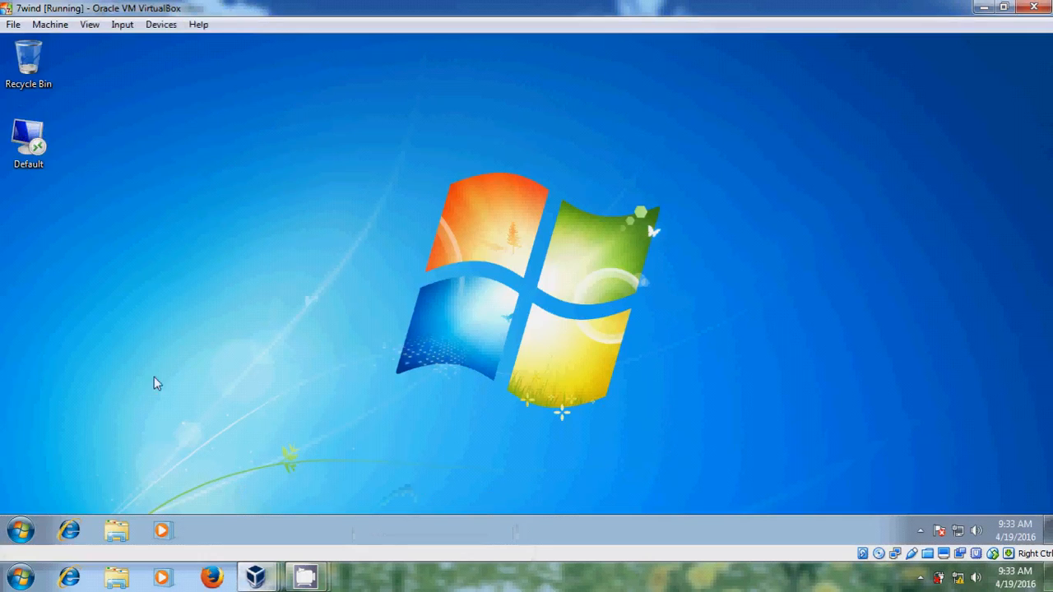
click(69, 530)
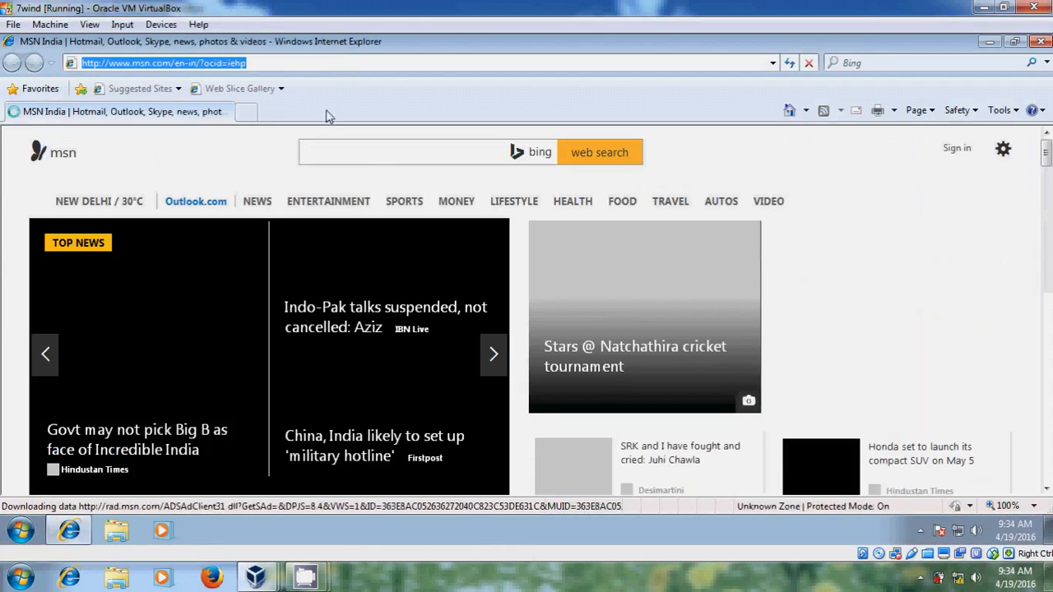
mouse_move(358, 114)
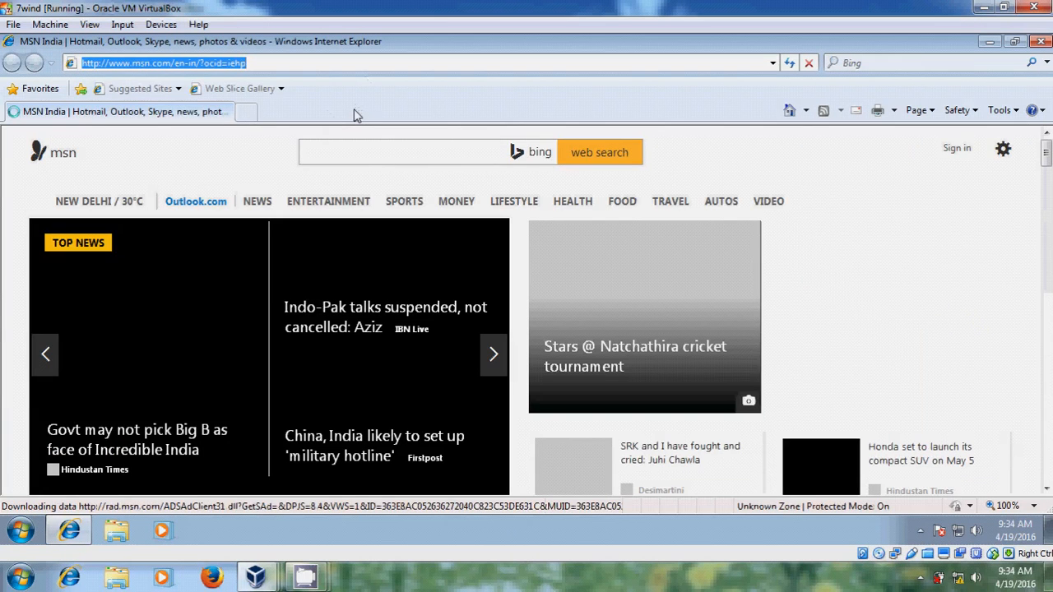
text(http://)
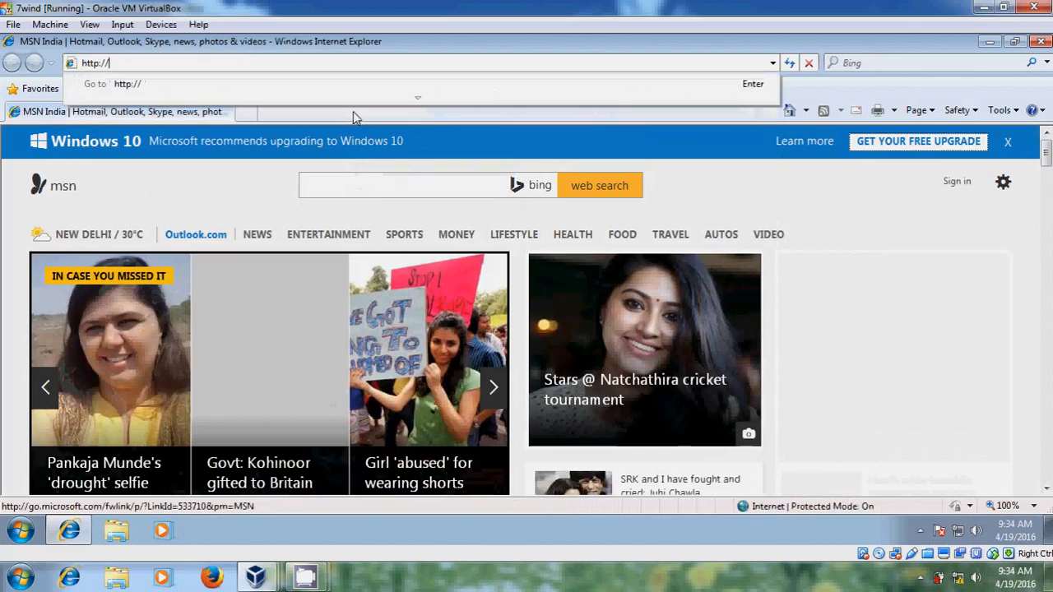
text(server)
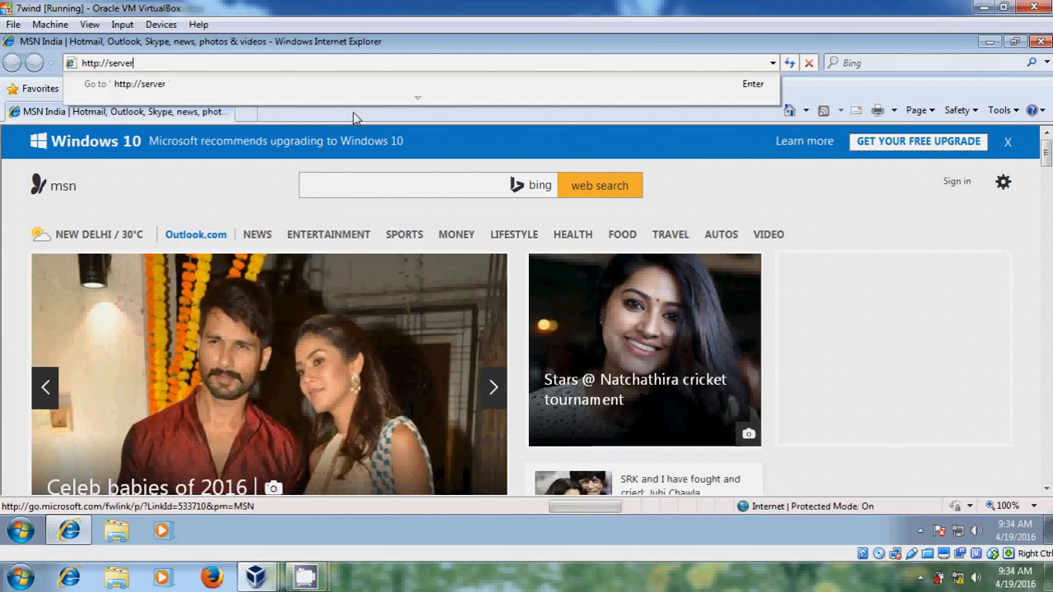
text(1)
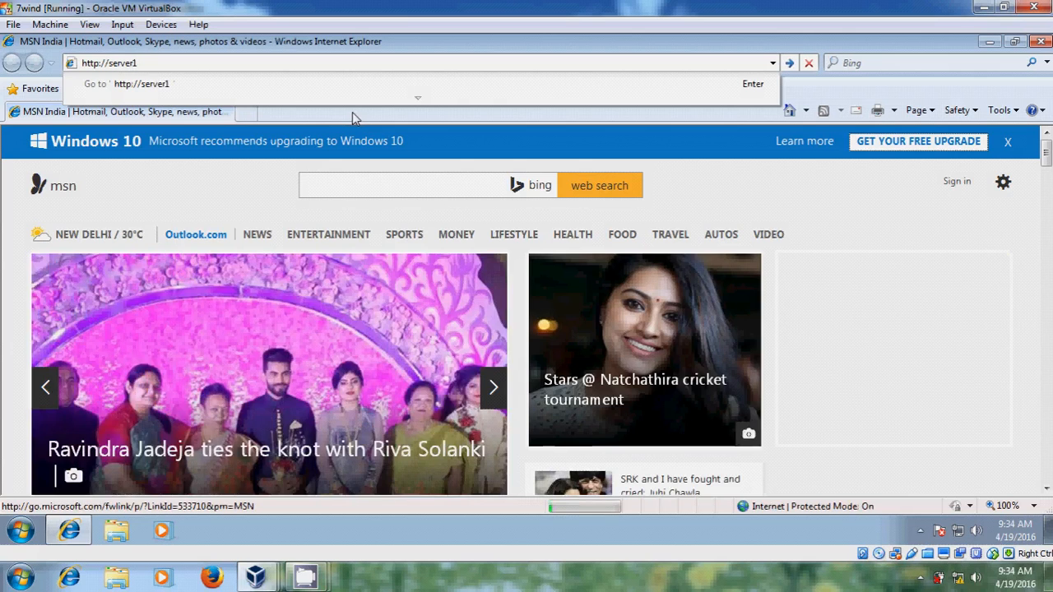
text(/)
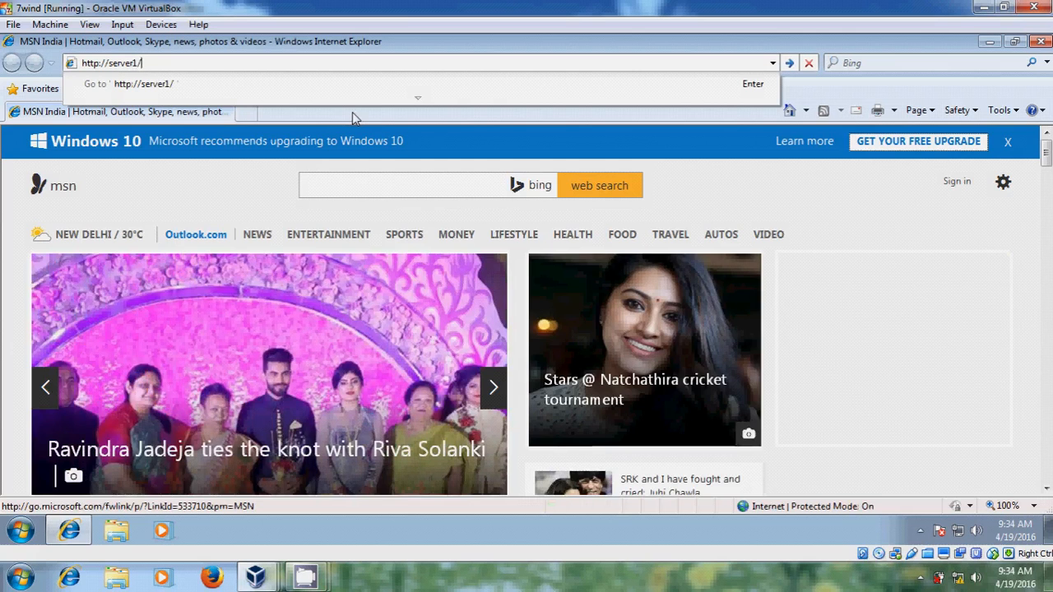
text(tsweb)
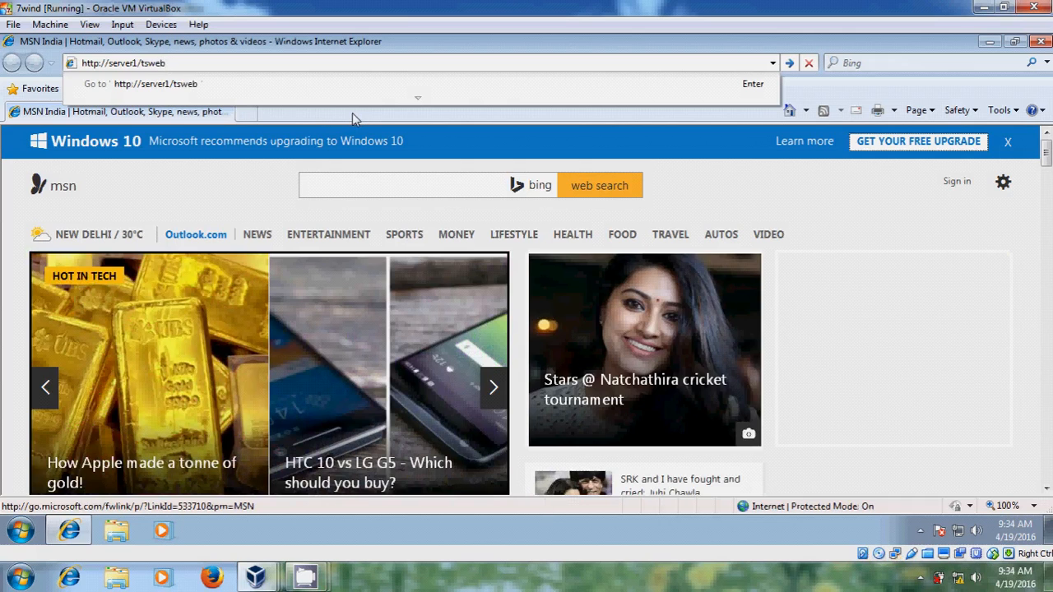
click(788, 63)
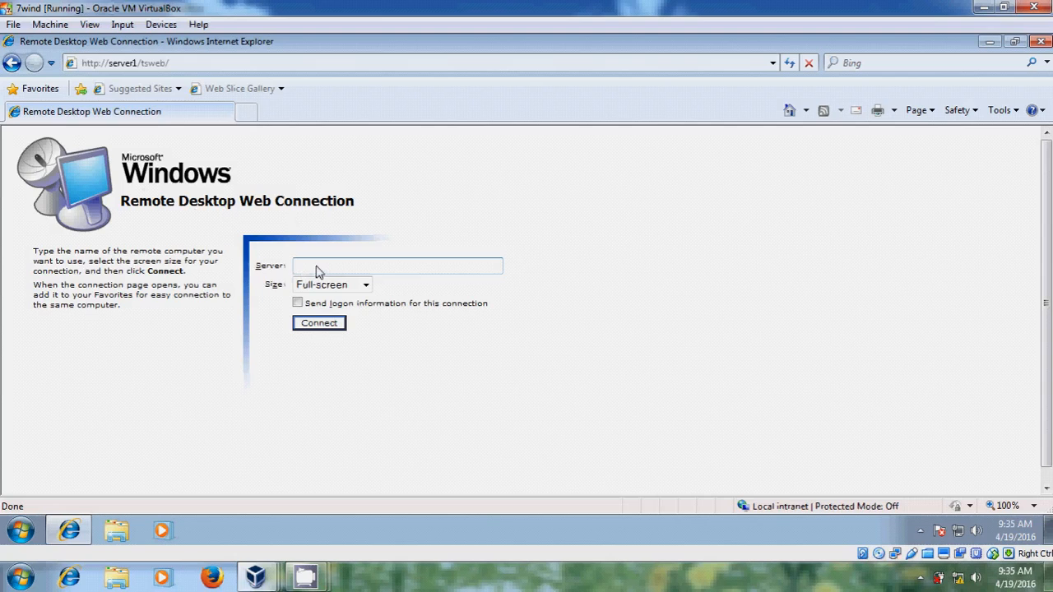
Enter server1 as the server, keep Full-screen size and start the connection.
text(server1)
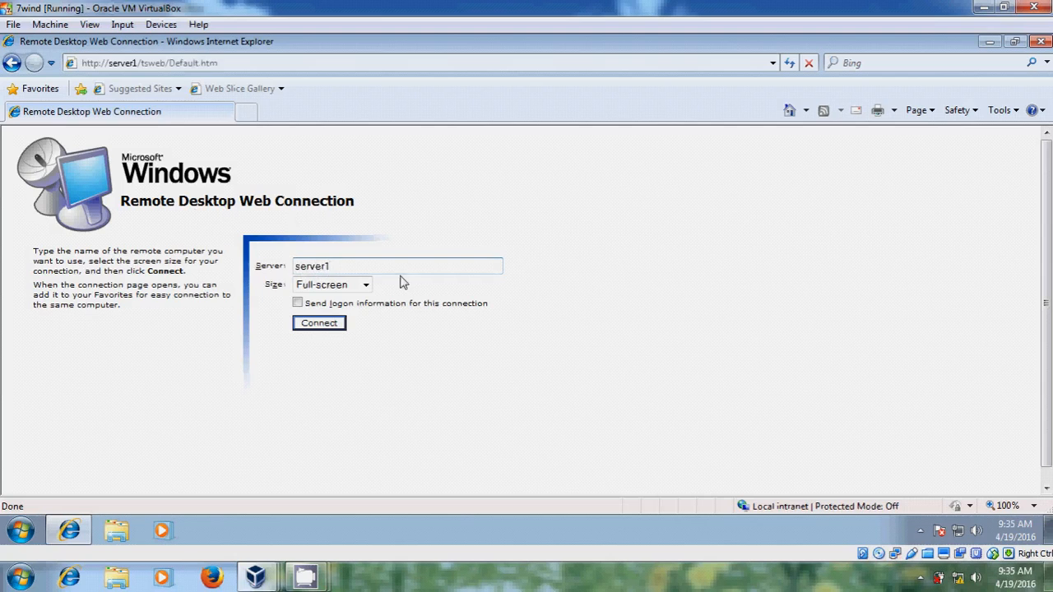
click(365, 285)
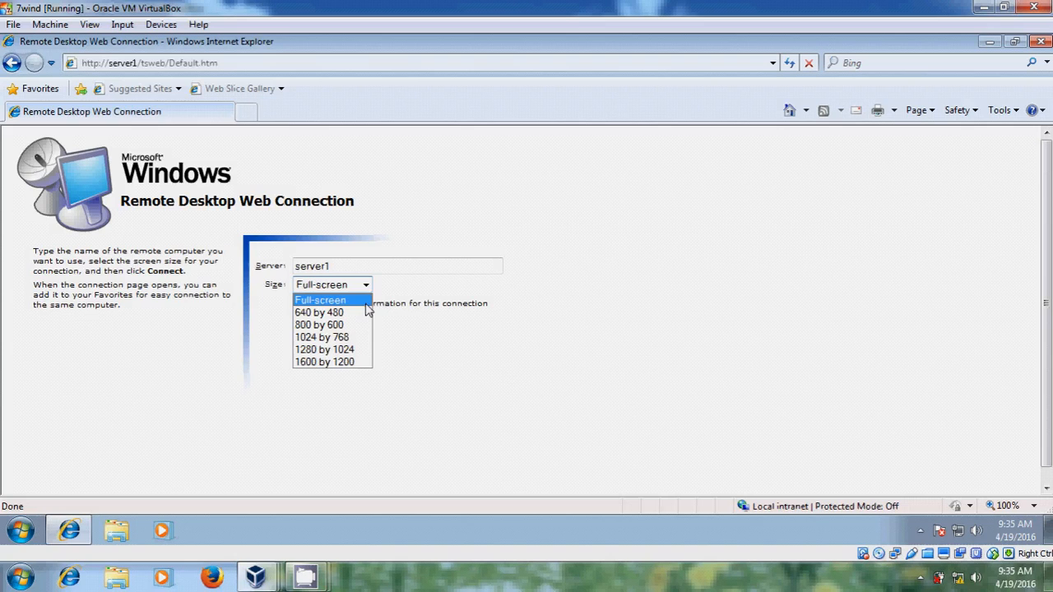
click(321, 299)
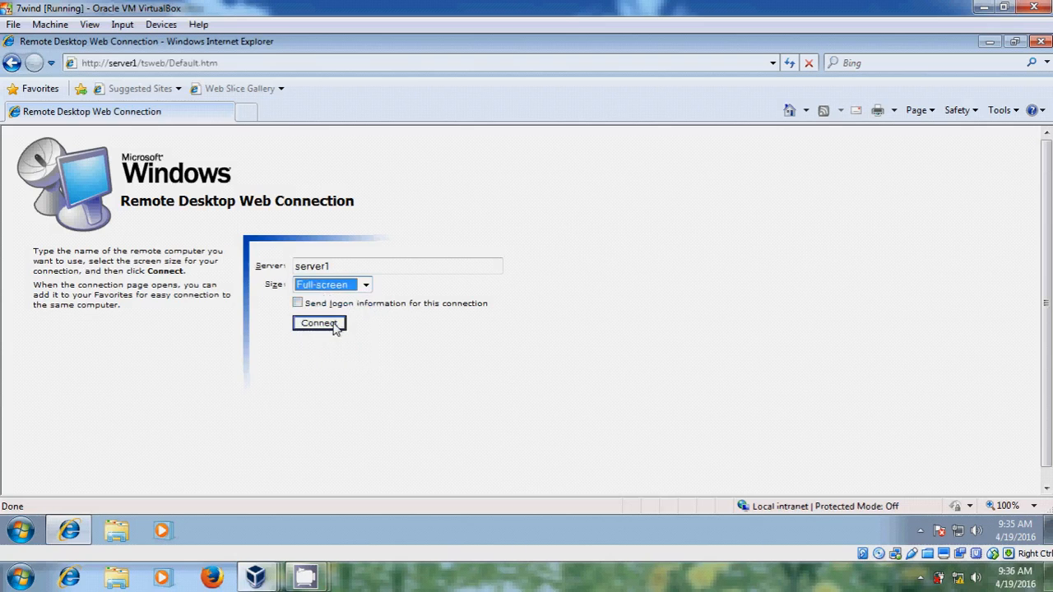
click(319, 323)
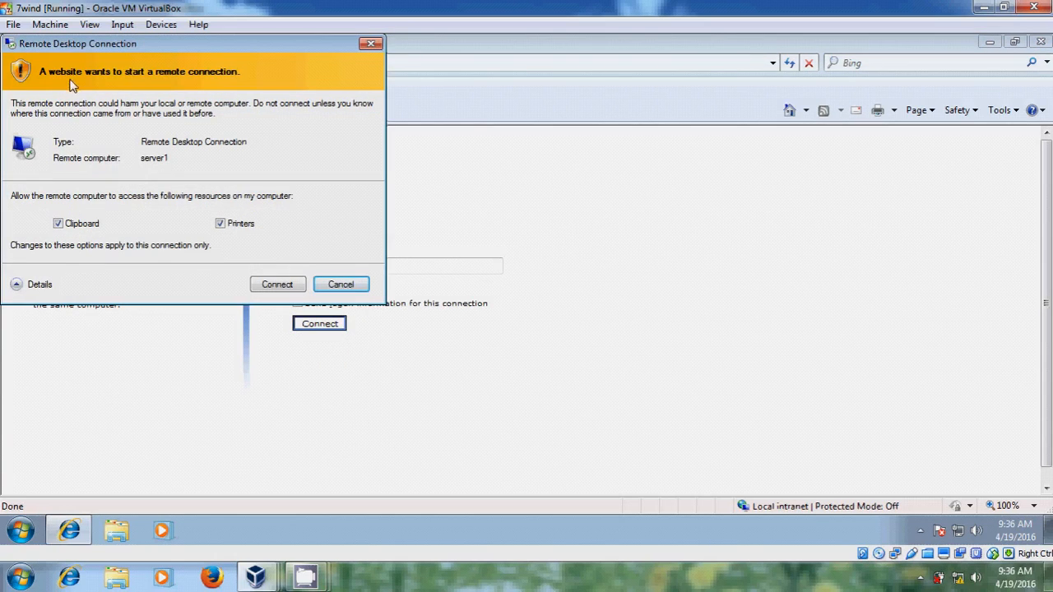
mouse_move(151, 210)
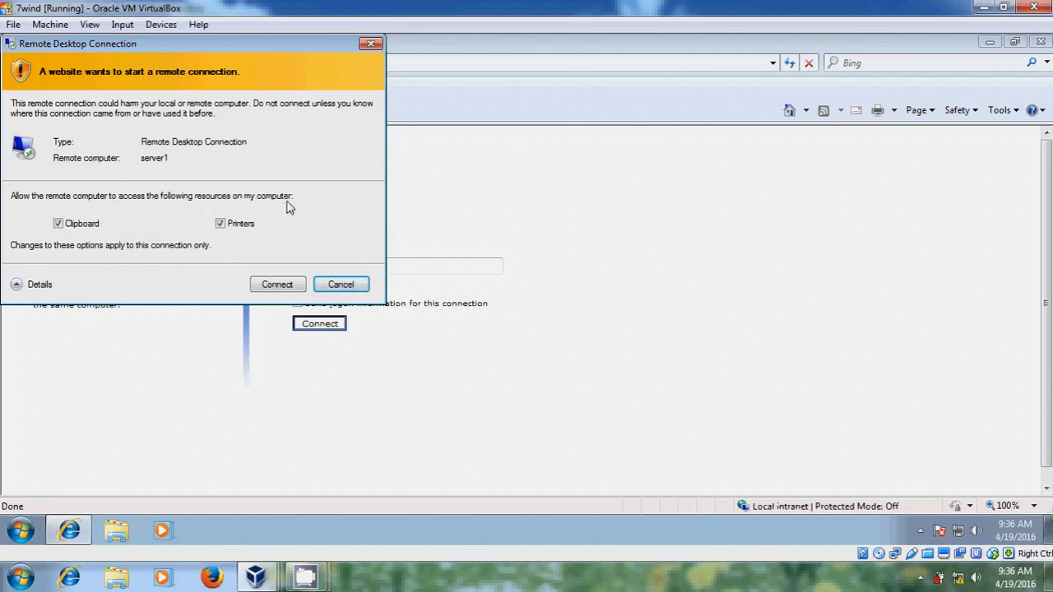
Untick Clipboard and Printers sharing in the security warning and connect to server1.
click(58, 223)
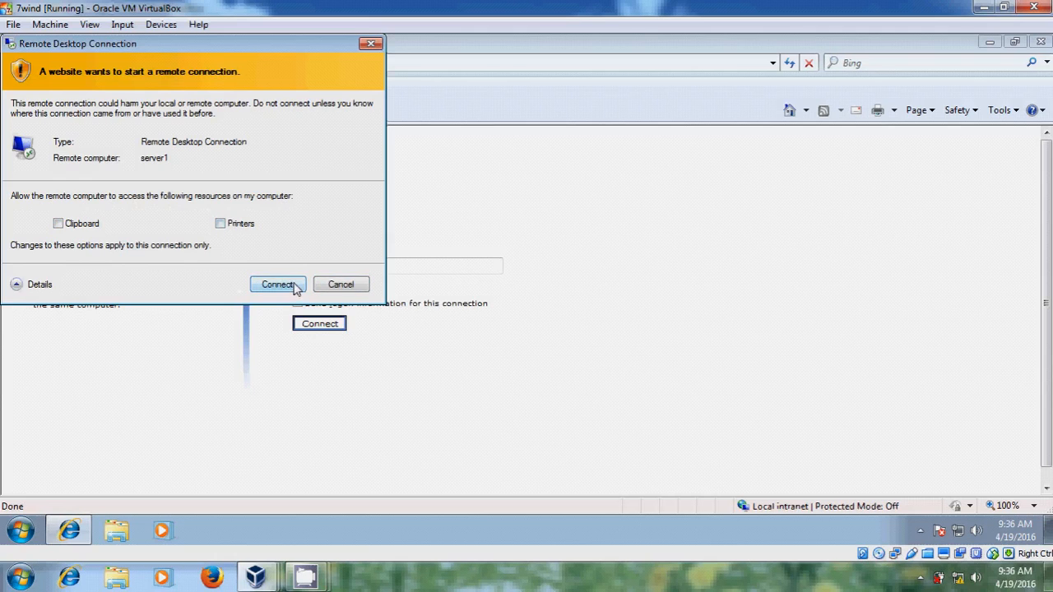
click(276, 283)
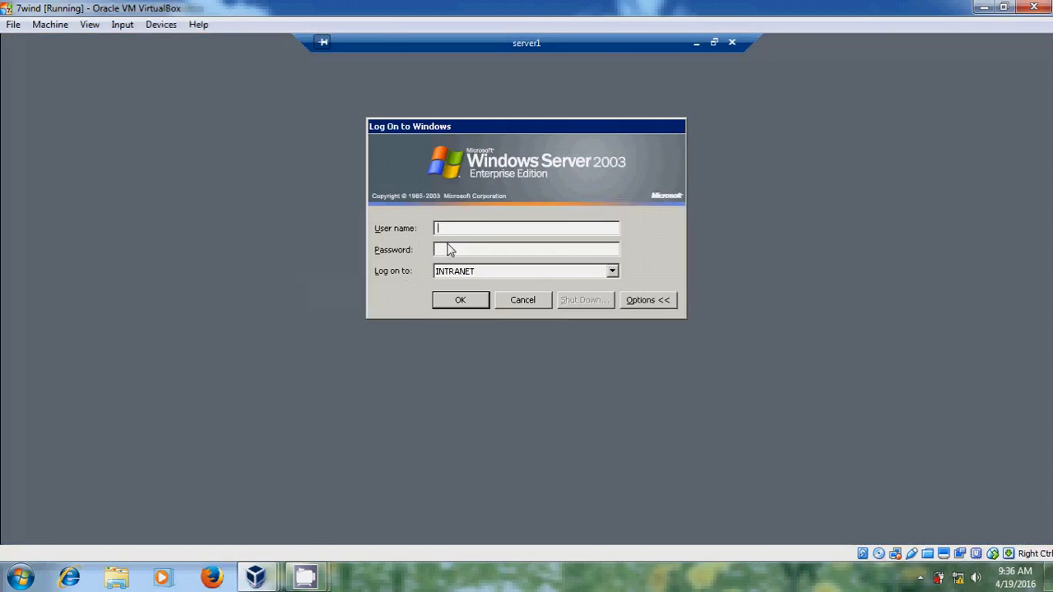
Log on to server1 as user2 with the password in the Log On to Windows dialog.
text(use)
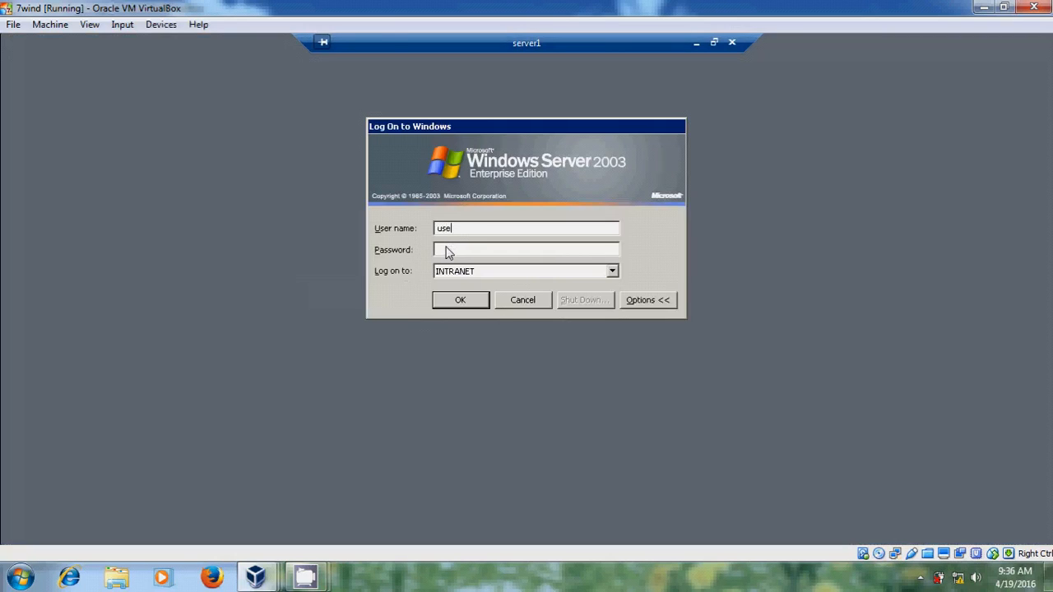
text(r)
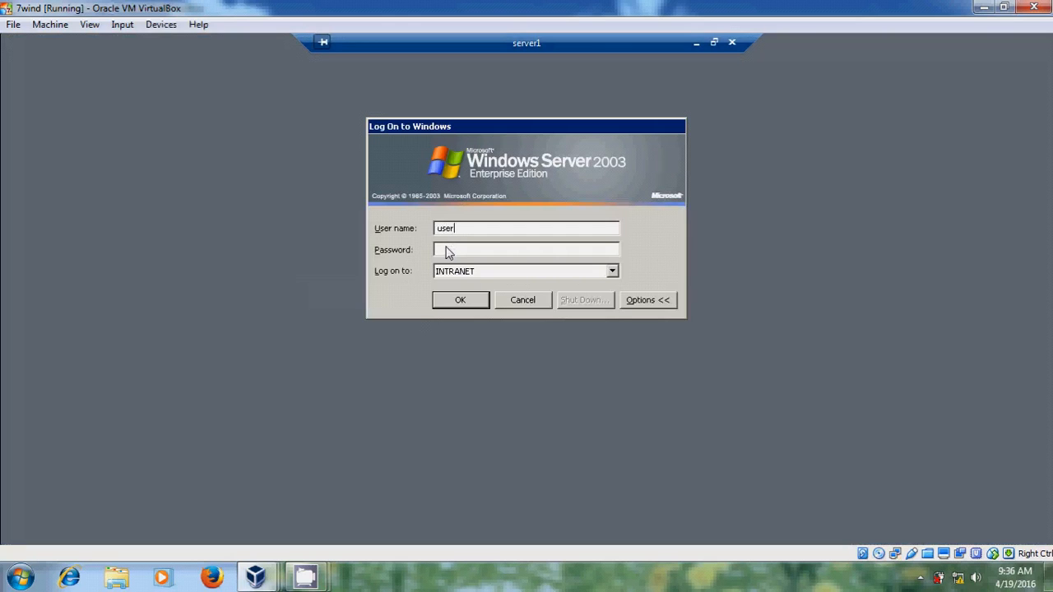
text(2)
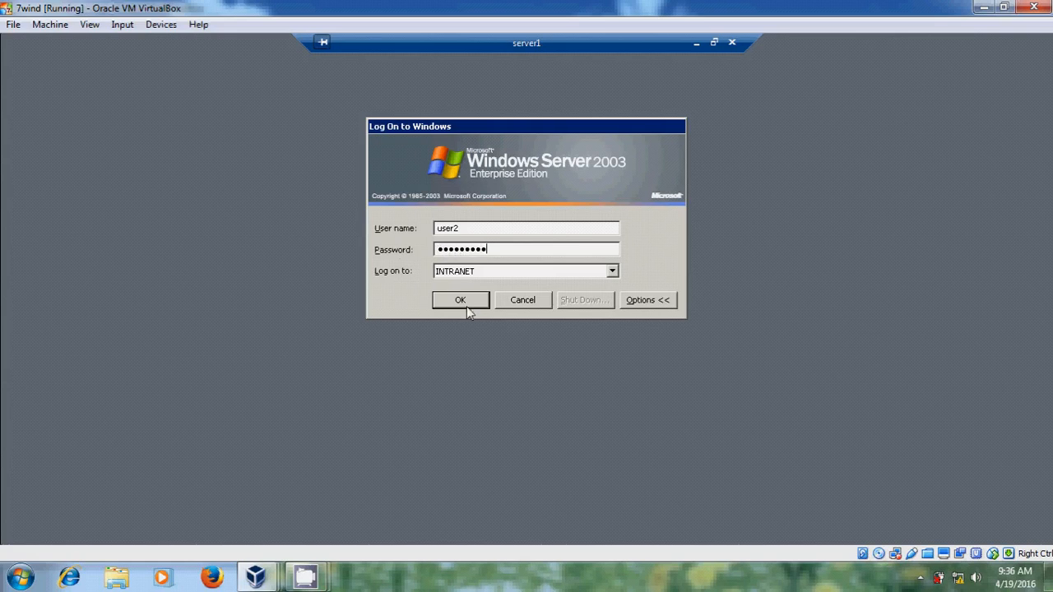
click(460, 299)
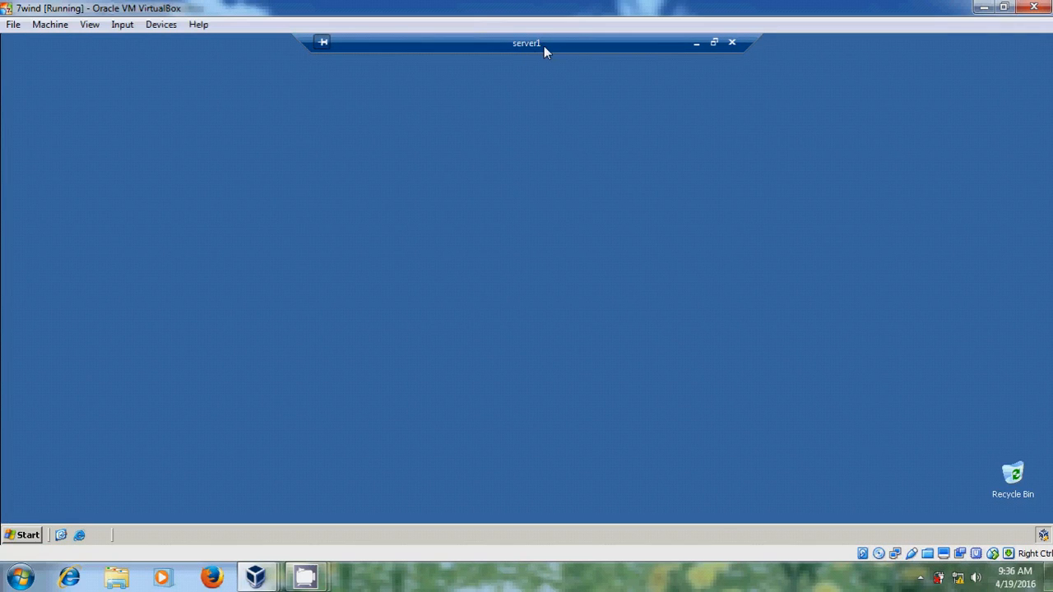
mouse_move(23, 534)
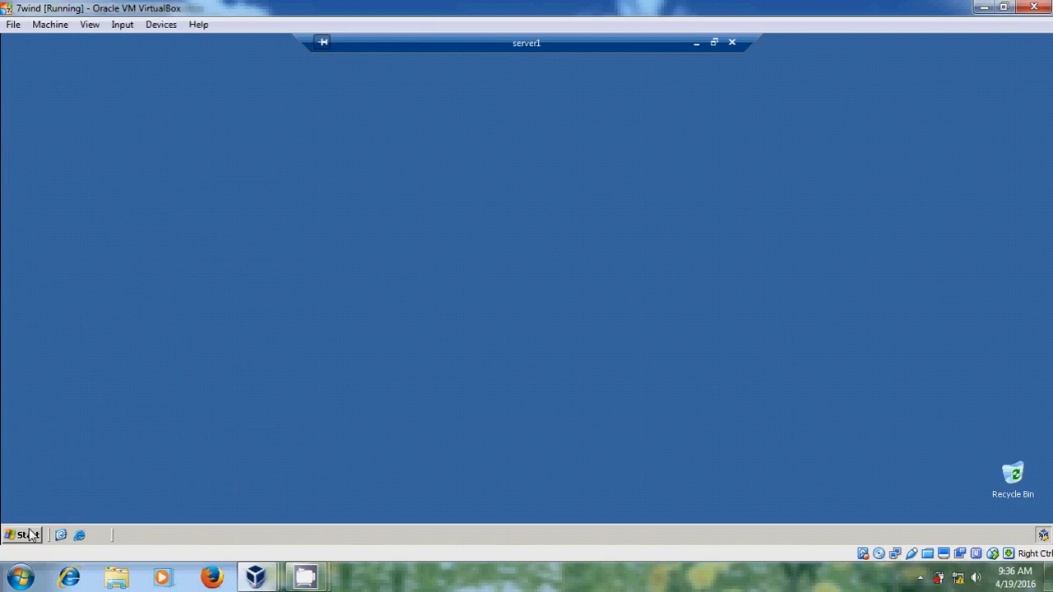
click(23, 536)
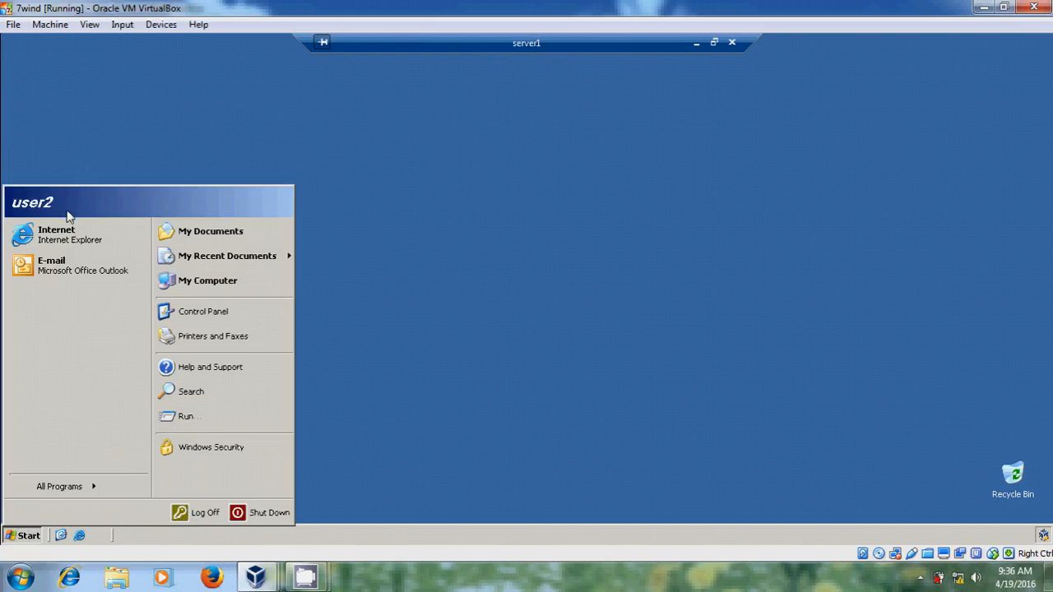
mouse_move(96, 217)
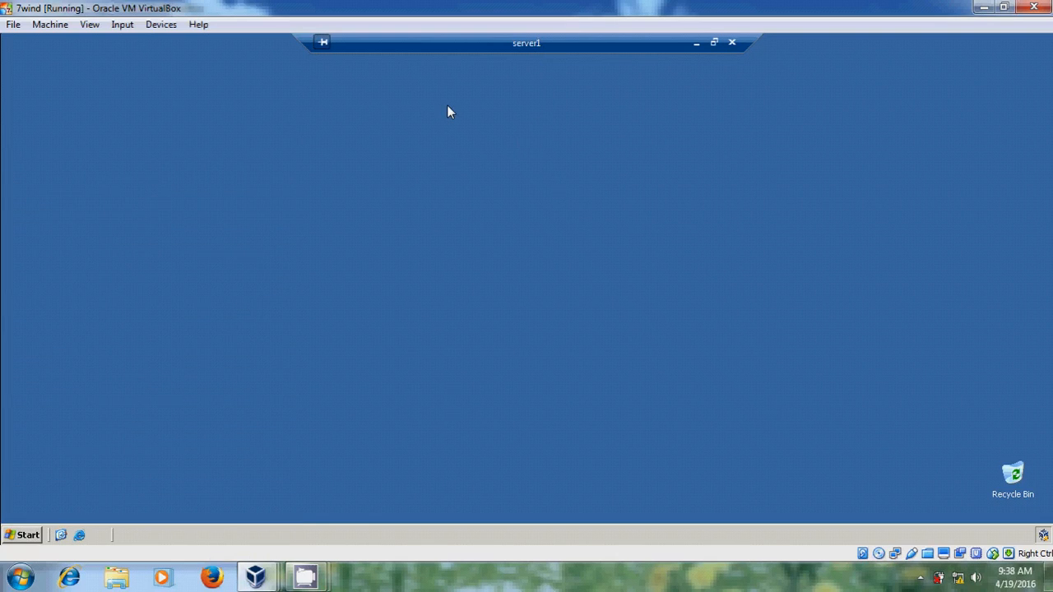
mouse_move(451, 118)
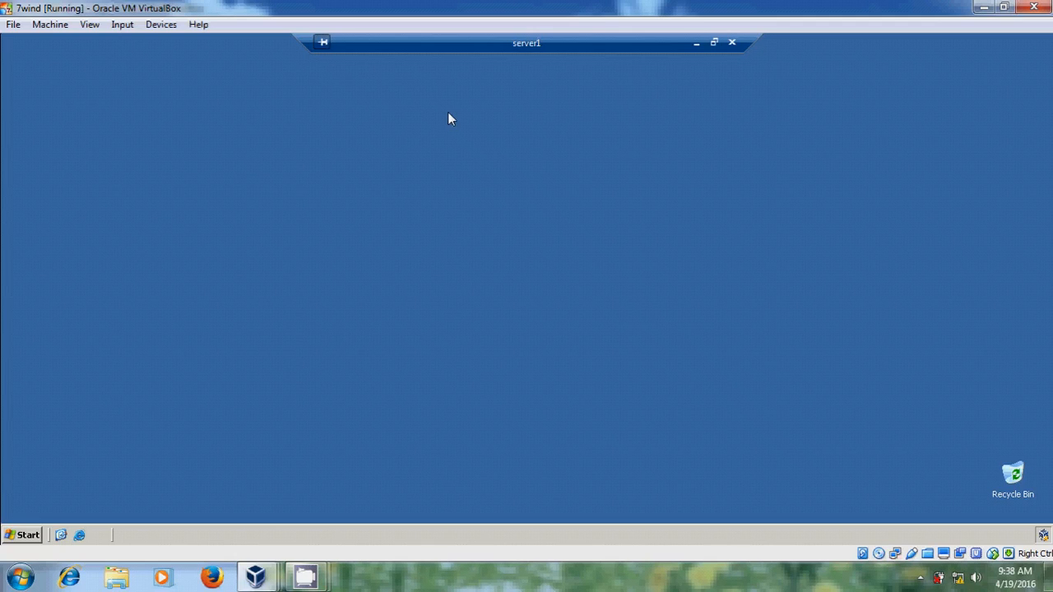
mouse_move(713, 43)
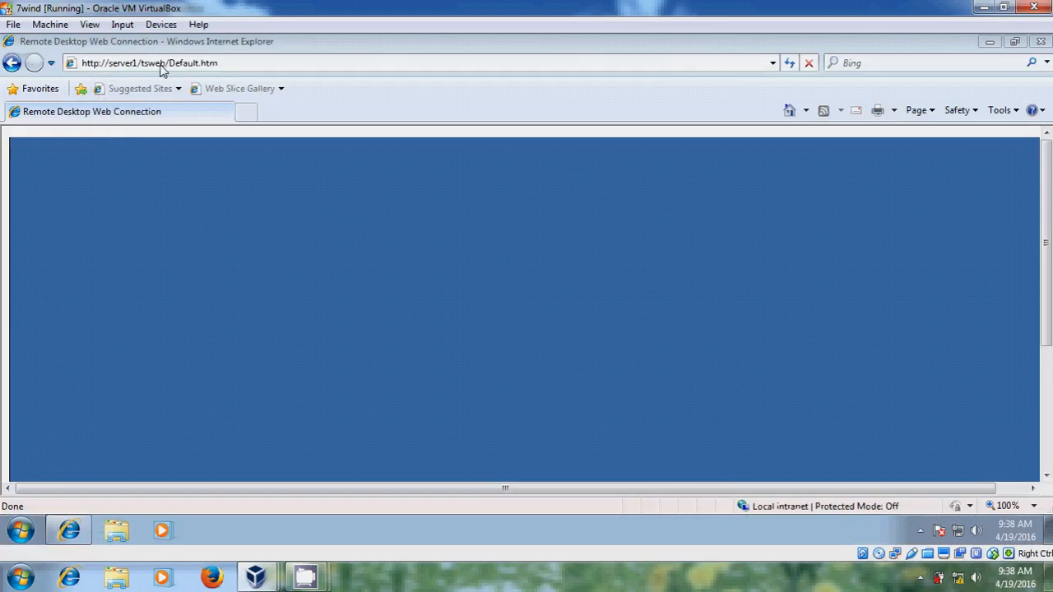
mouse_move(214, 74)
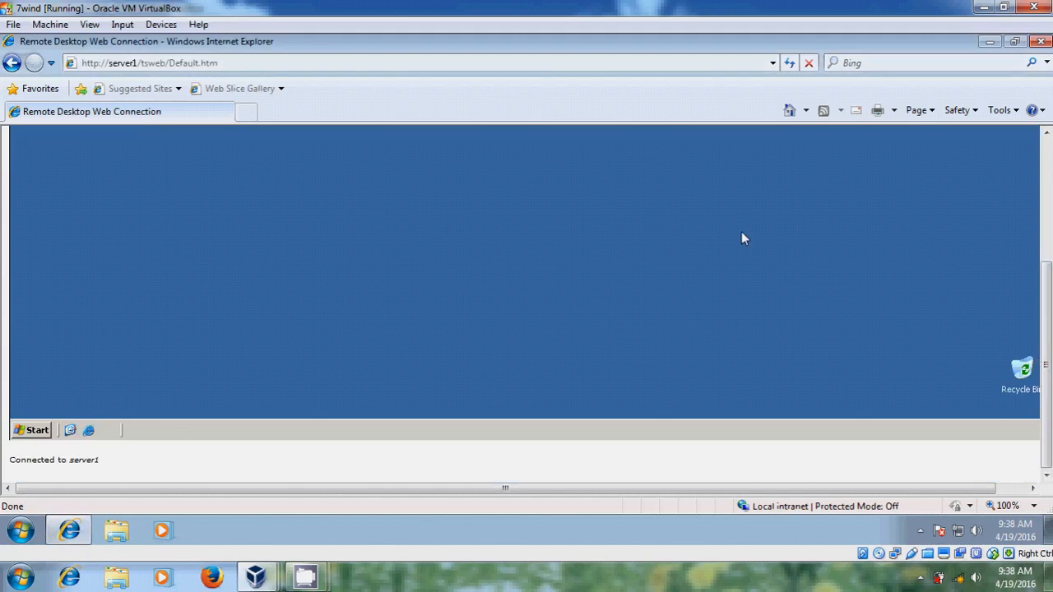
mouse_move(773, 217)
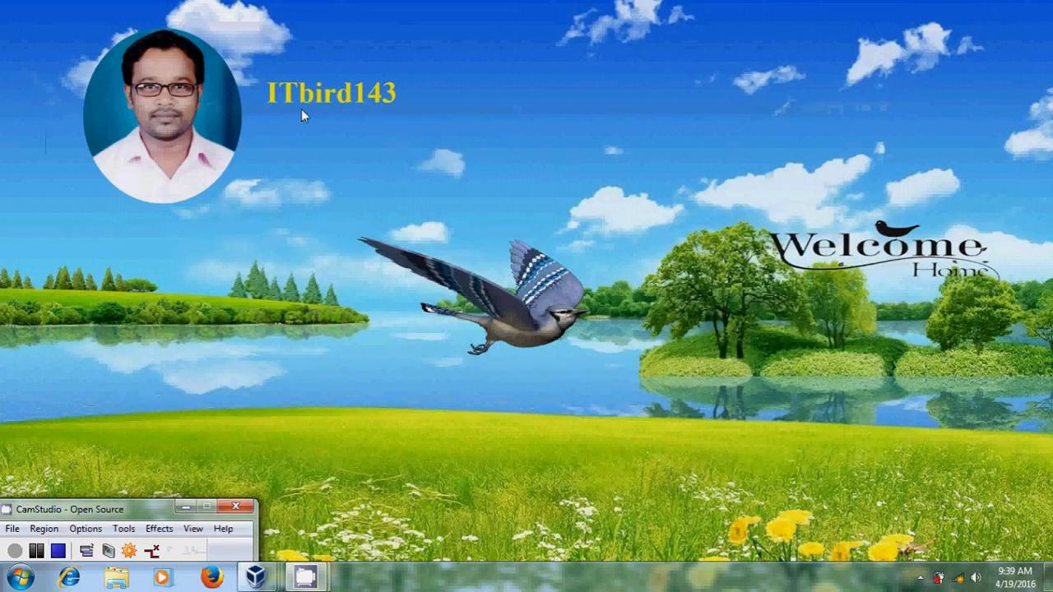
mouse_move(365, 116)
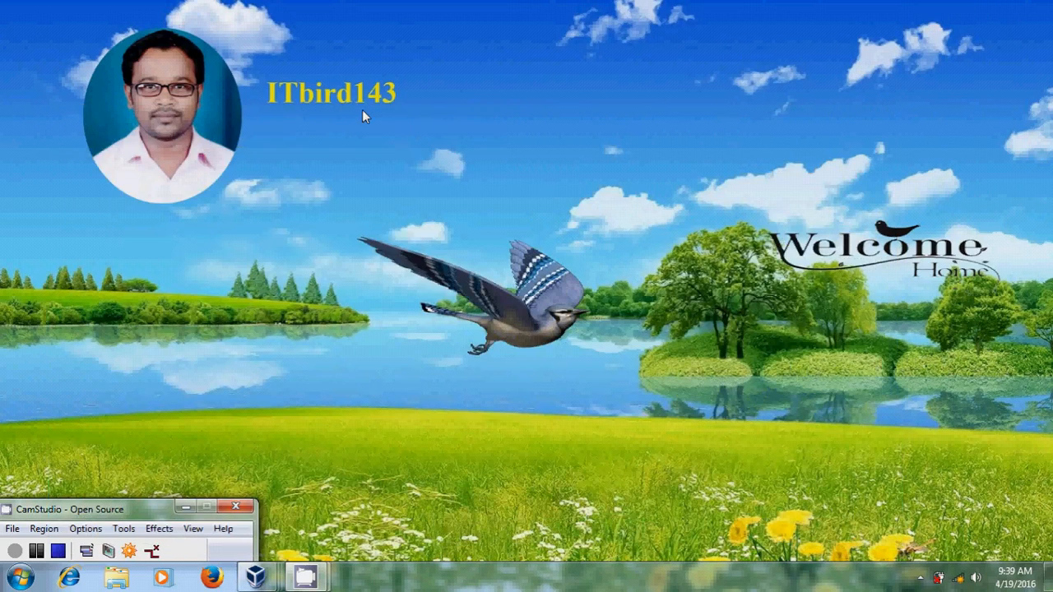